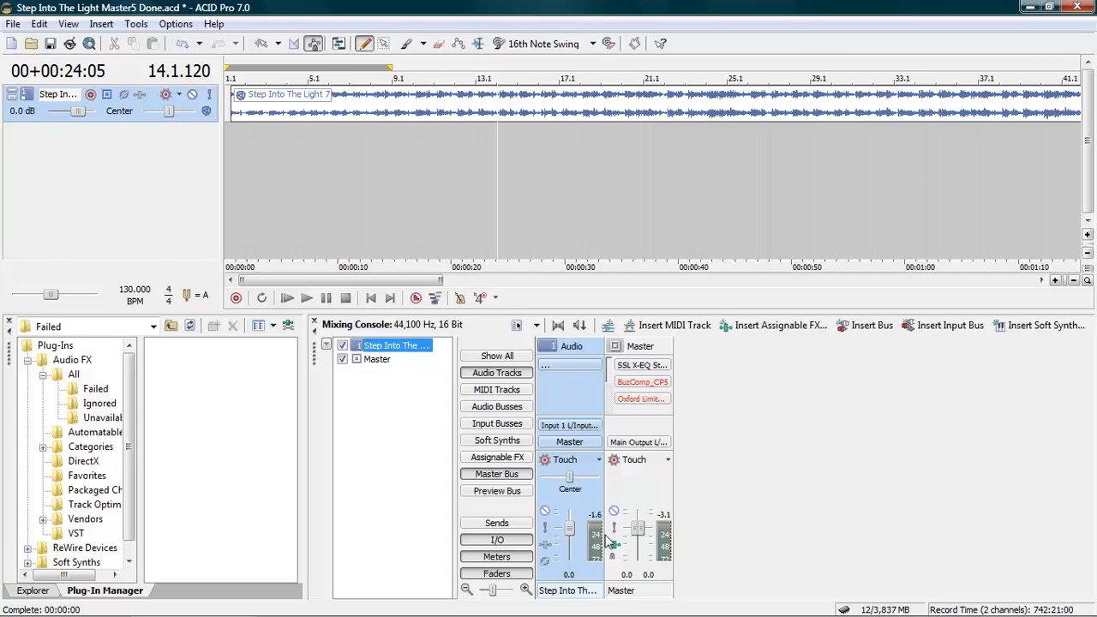
Open the Master bus effects chain to show the SSL X-EQ Stereo equalizer
left_click(642, 364)
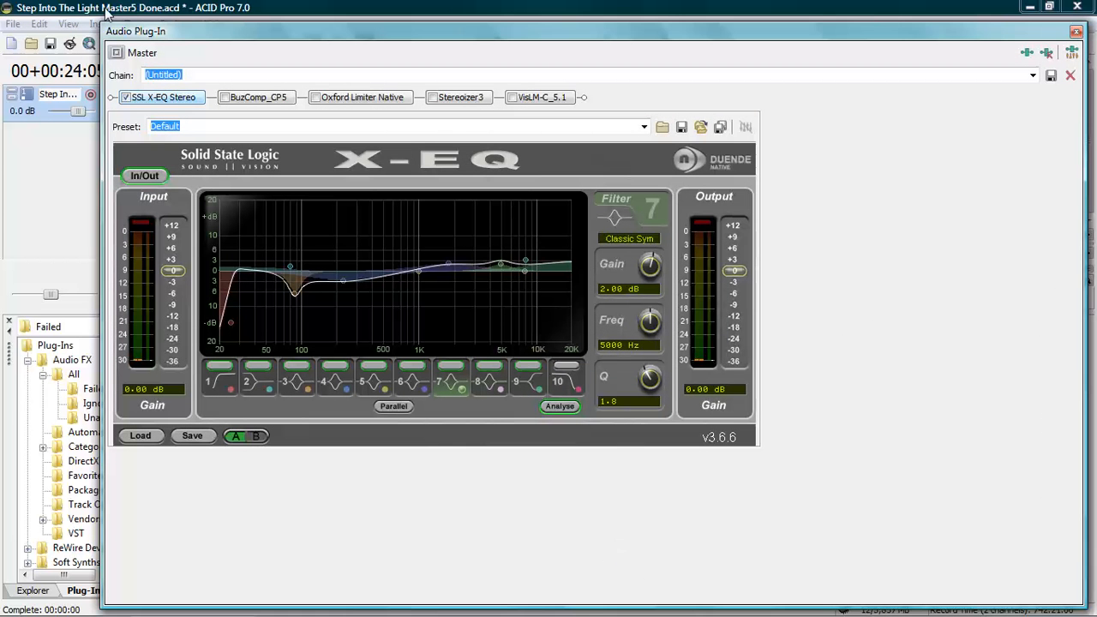
mouse_move(692, 301)
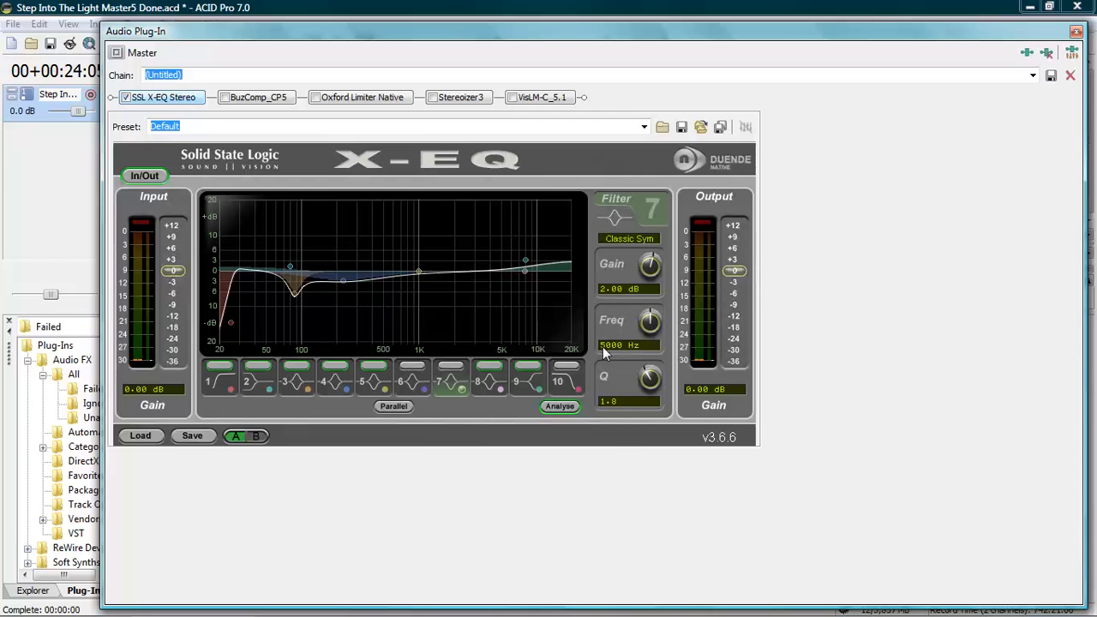
mouse_move(394, 349)
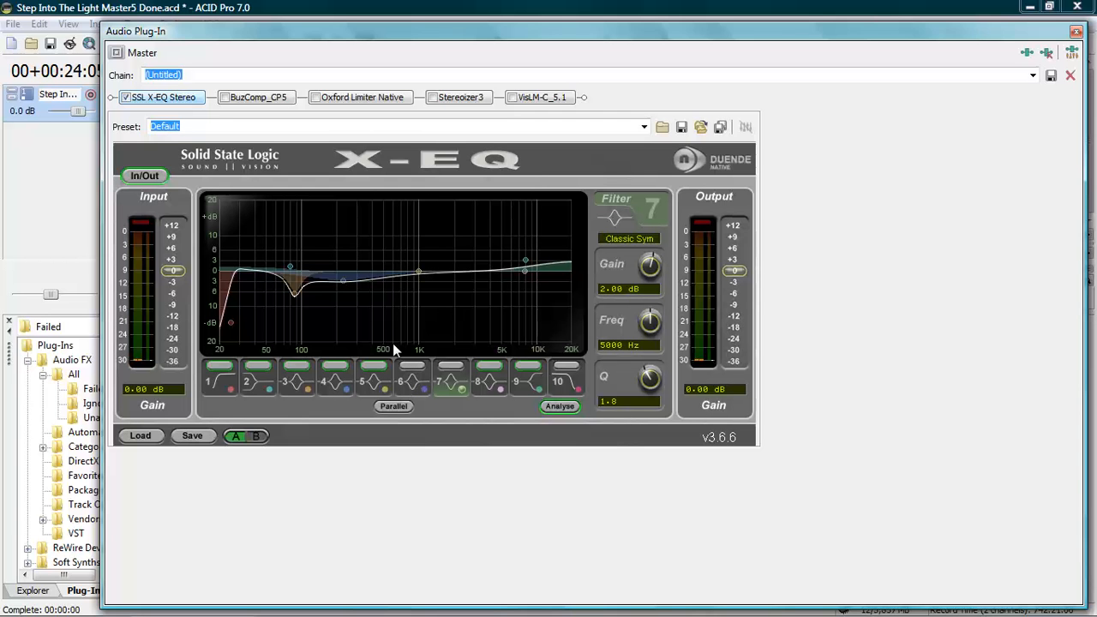
mouse_move(510, 388)
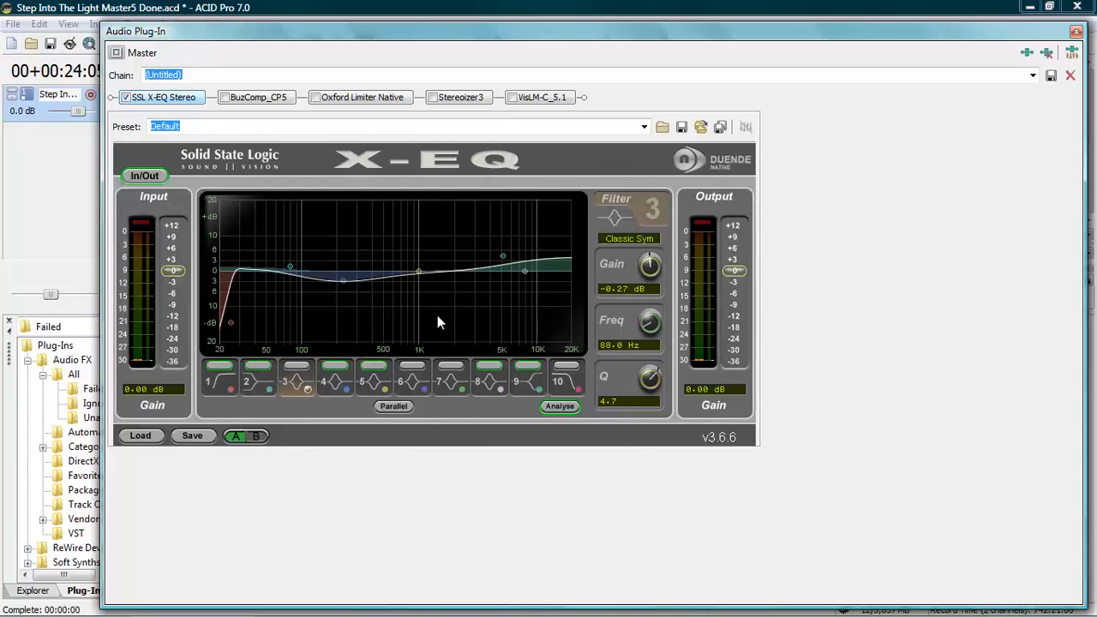
mouse_move(486, 339)
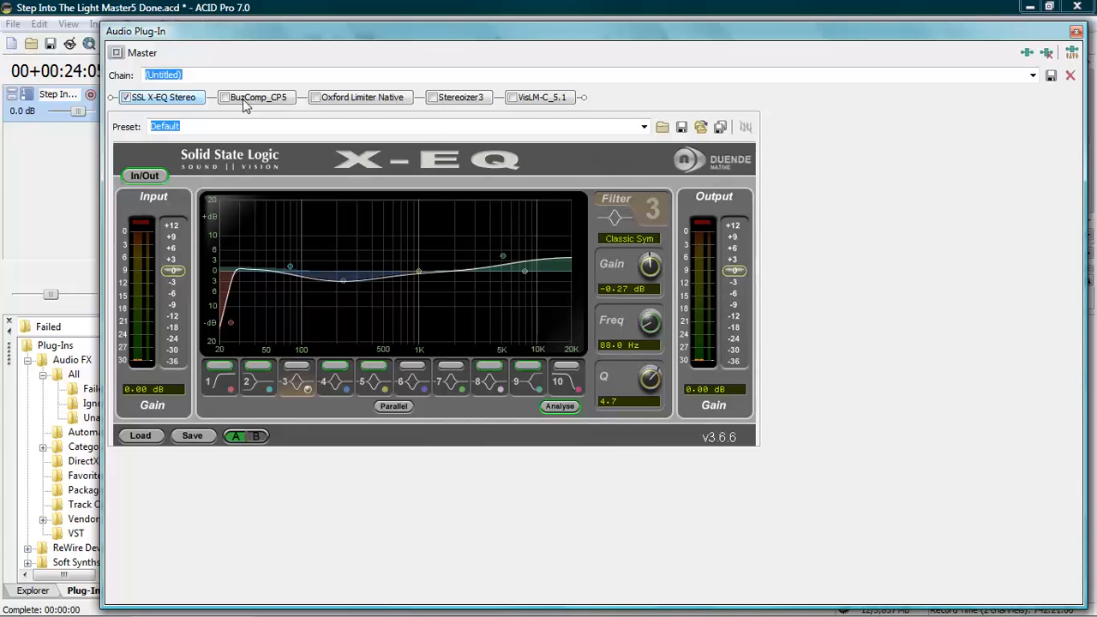
mouse_move(252, 105)
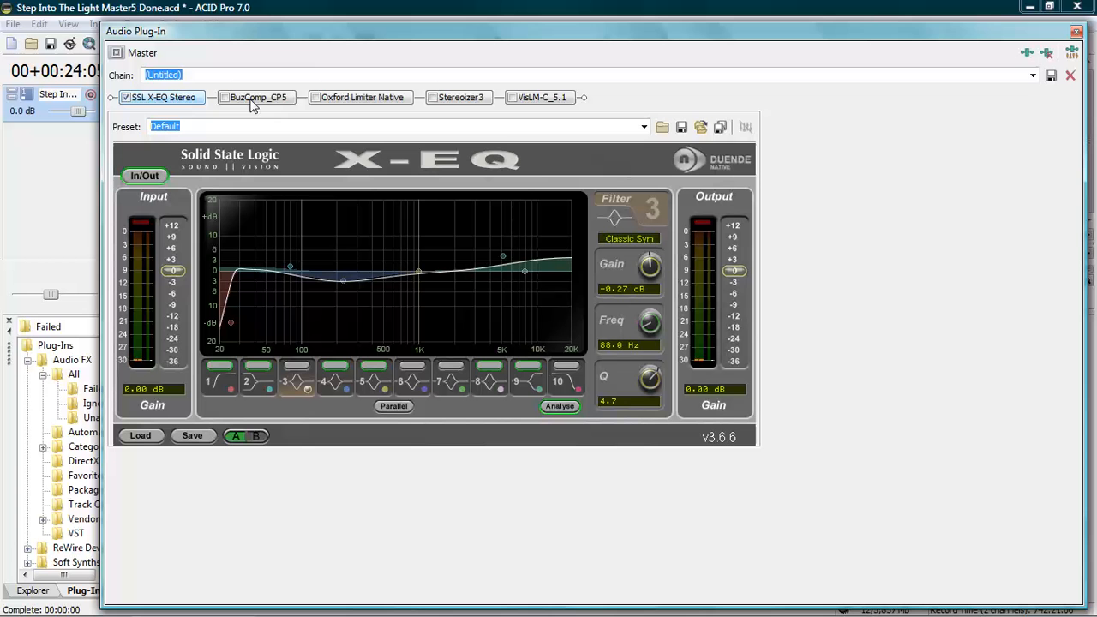
mouse_move(268, 107)
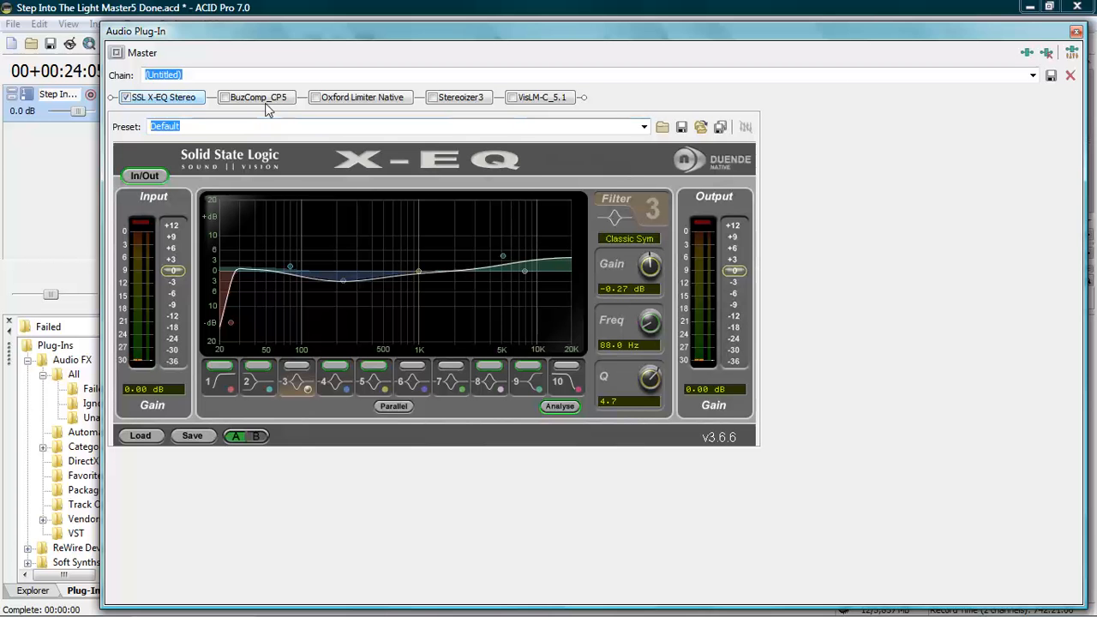
Display the BuzComp_CP5 five-band compressor interface in the master chain
left_click(257, 97)
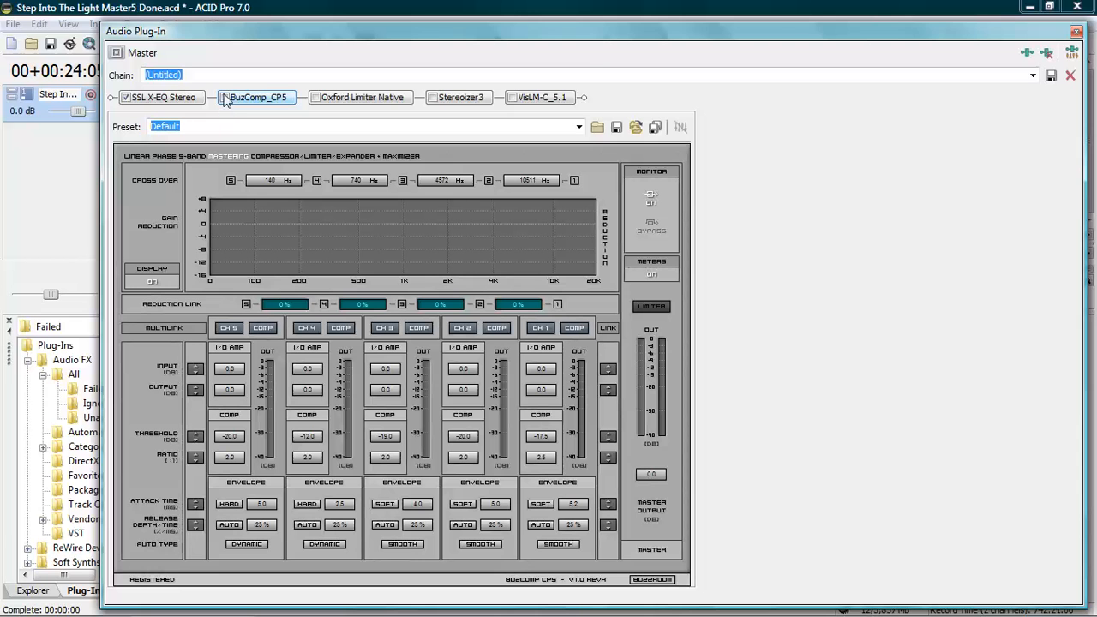
Switch on BuzComp_CP5 in the master effects chain alongside the X-EQ
left_click(224, 97)
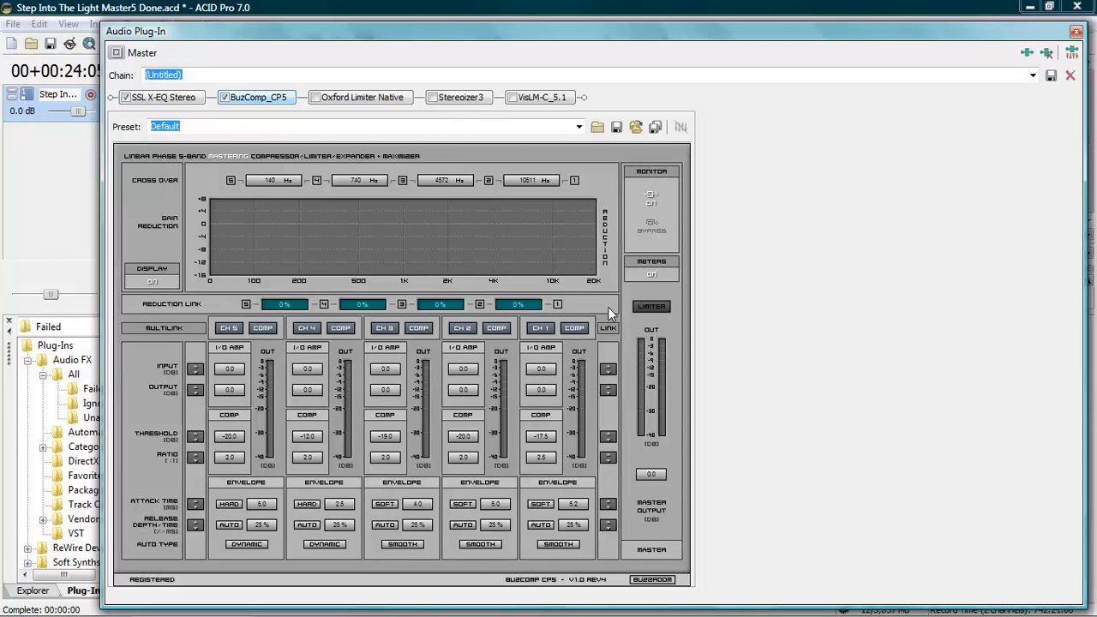
mouse_move(238, 433)
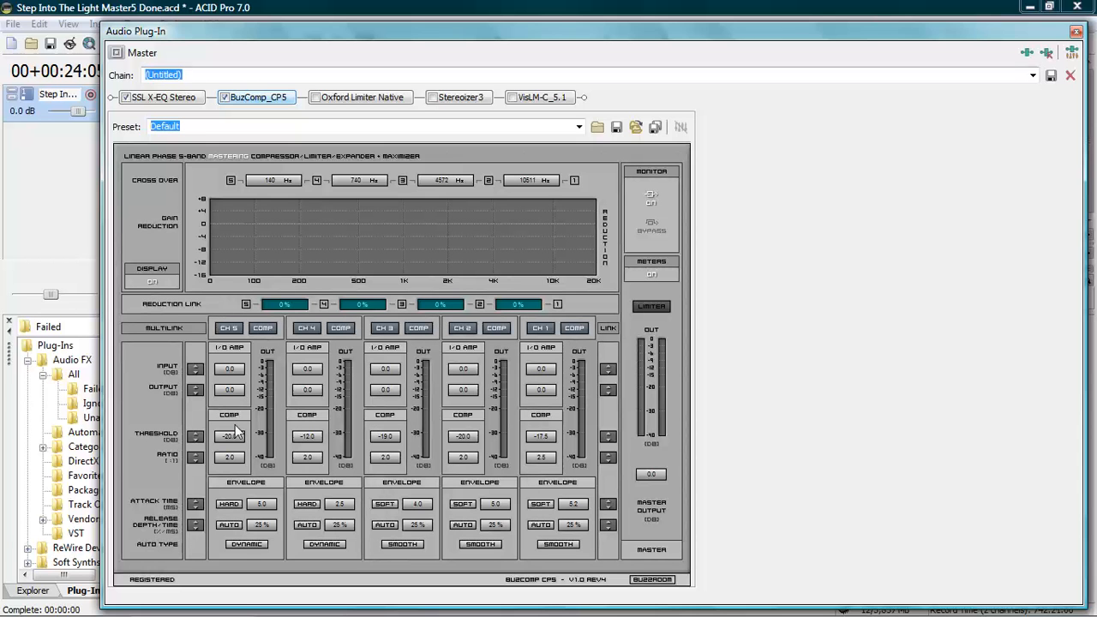
mouse_move(440, 549)
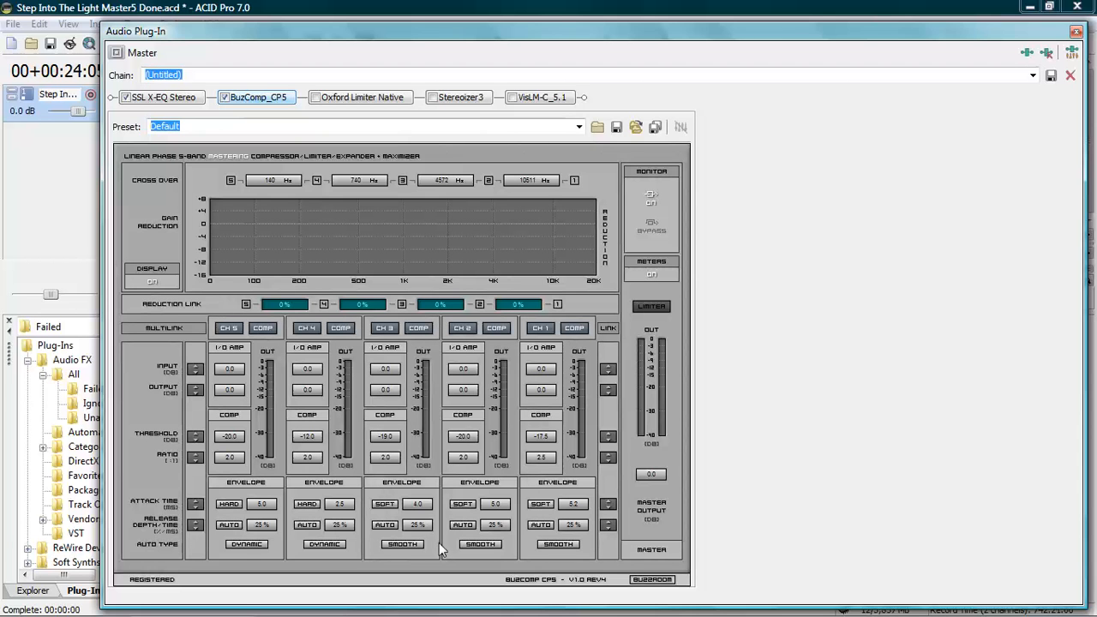
mouse_move(575, 453)
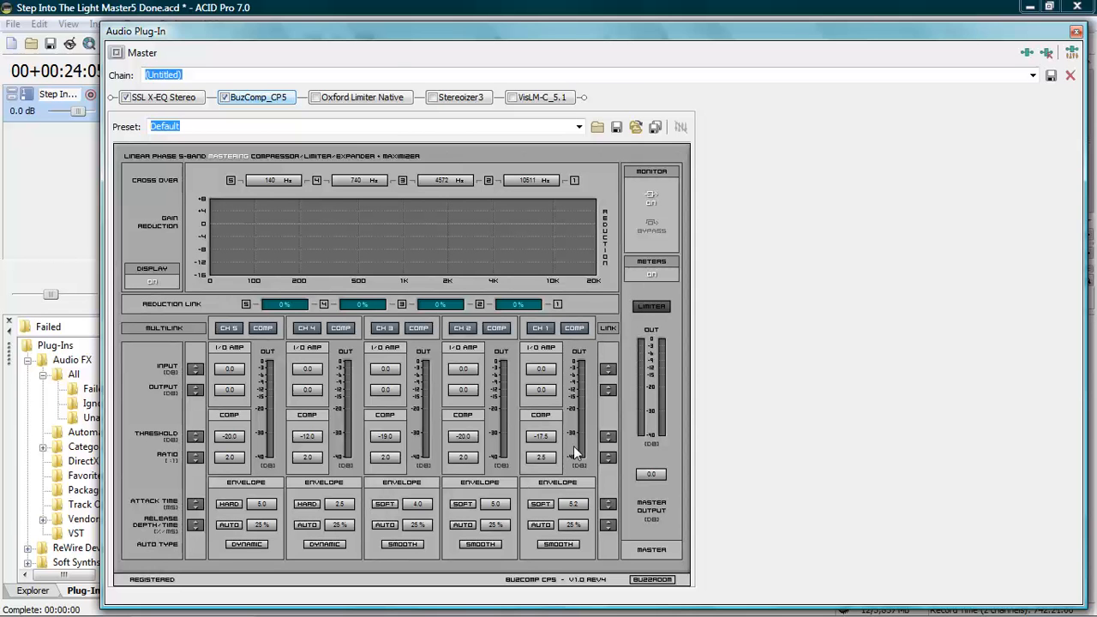
mouse_move(648, 317)
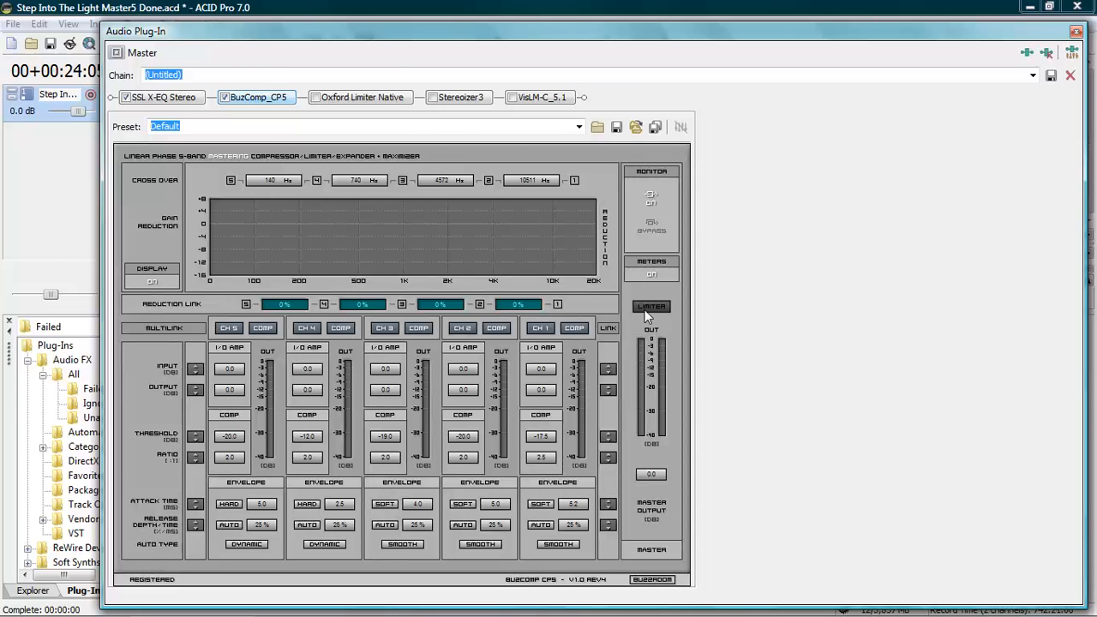
mouse_move(73, 428)
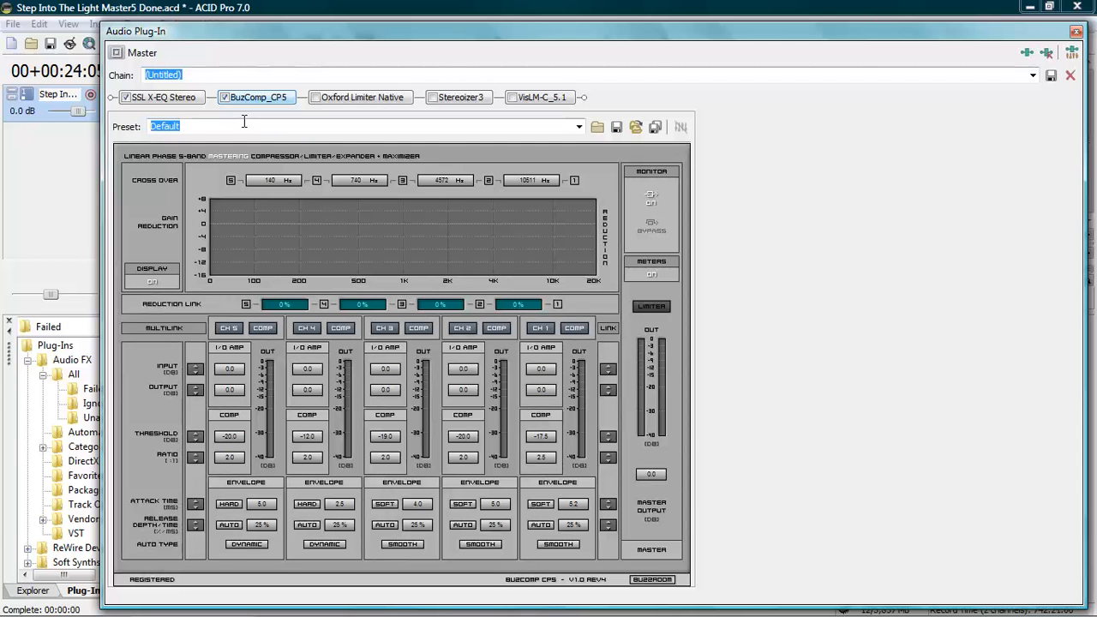
mouse_move(420, 183)
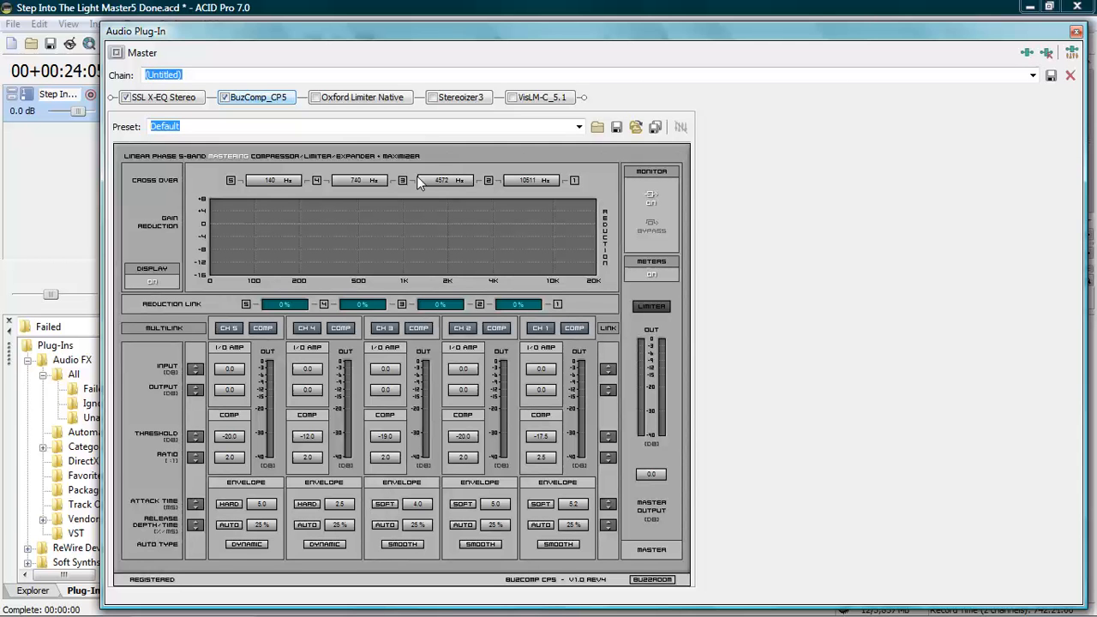
mouse_move(459, 317)
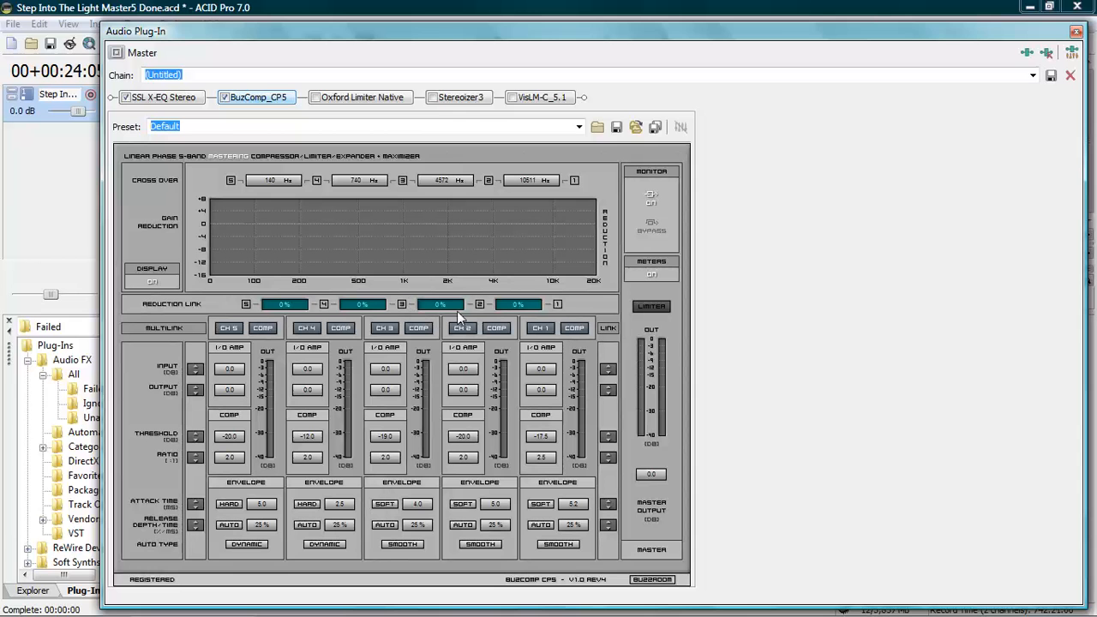
mouse_move(296, 204)
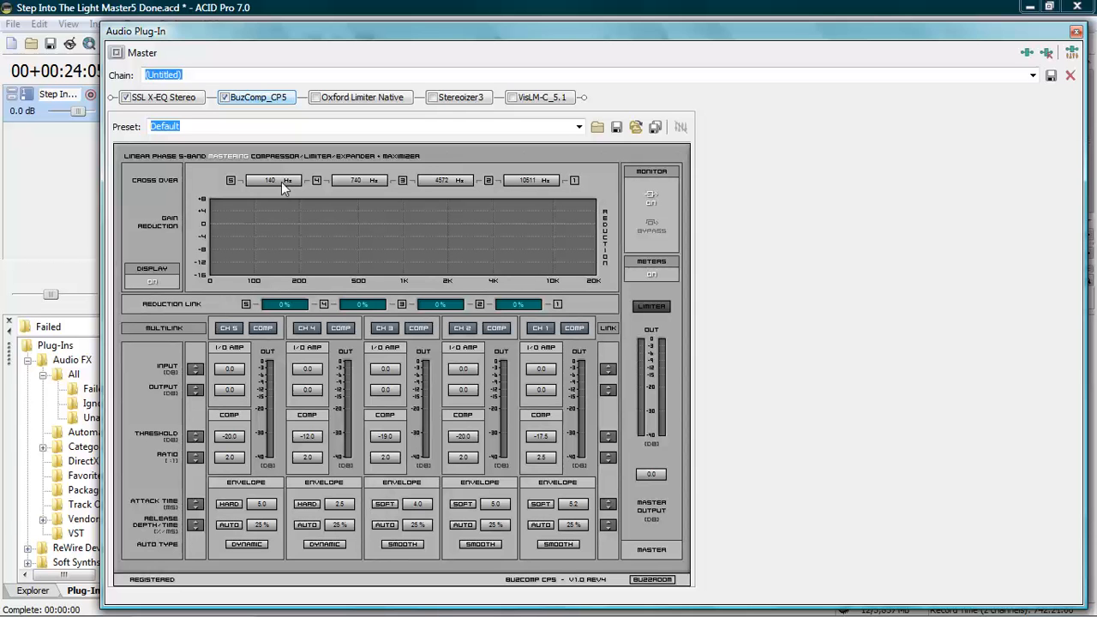
mouse_move(324, 226)
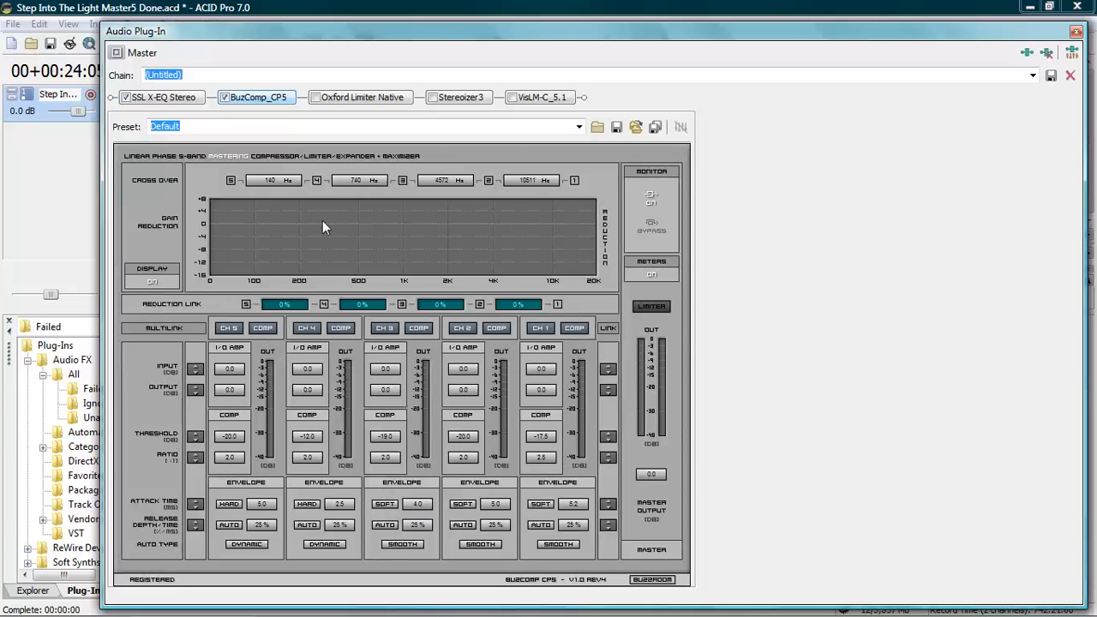
mouse_move(301, 236)
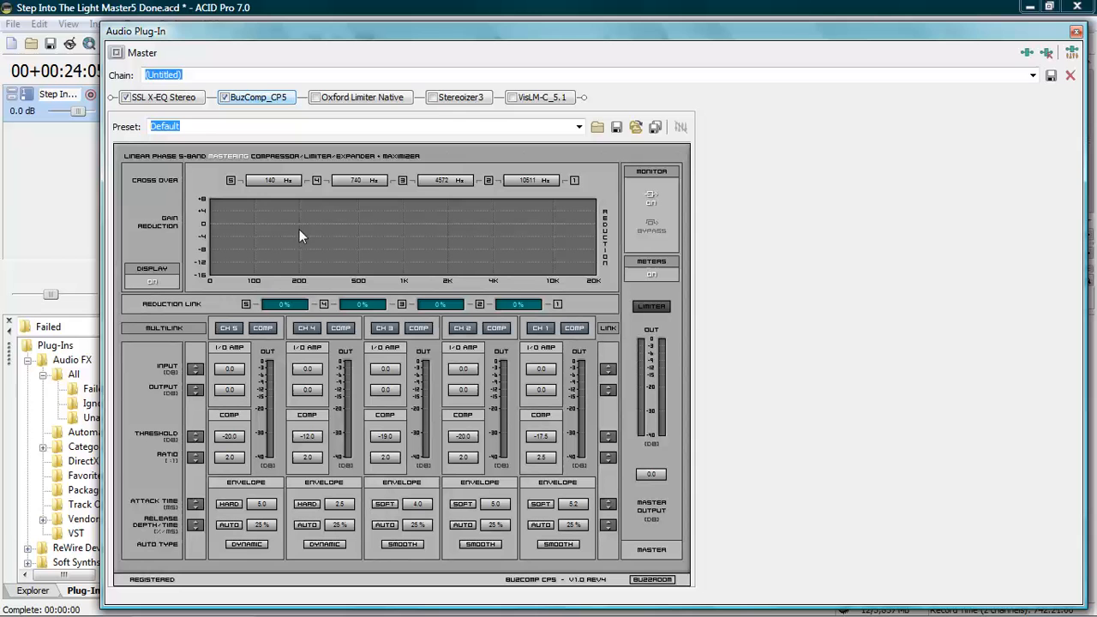
mouse_move(553, 251)
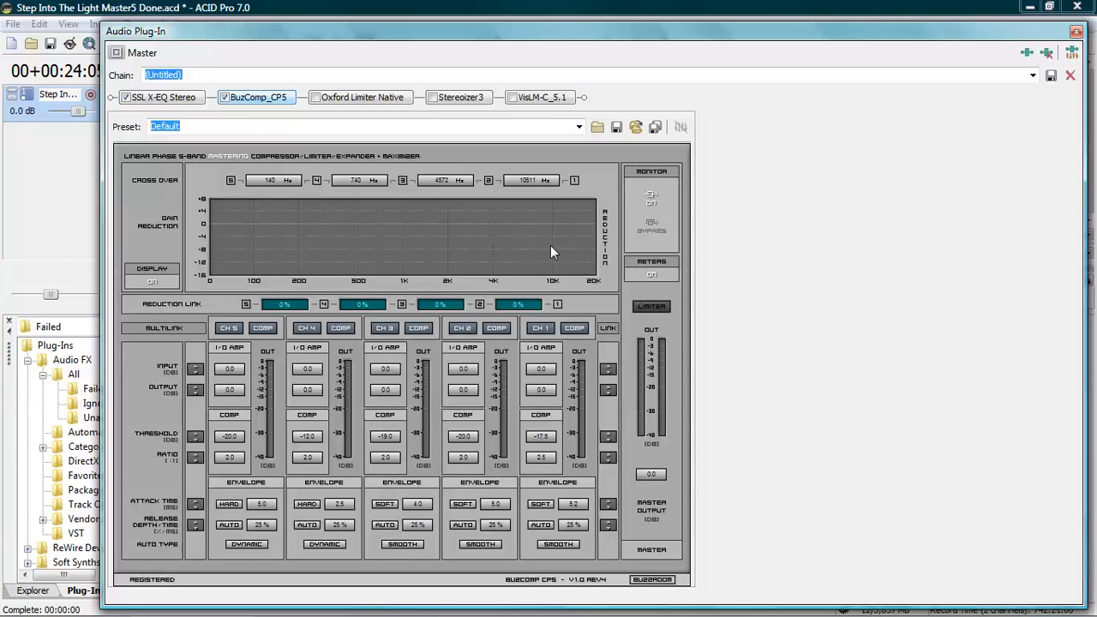
mouse_move(486, 213)
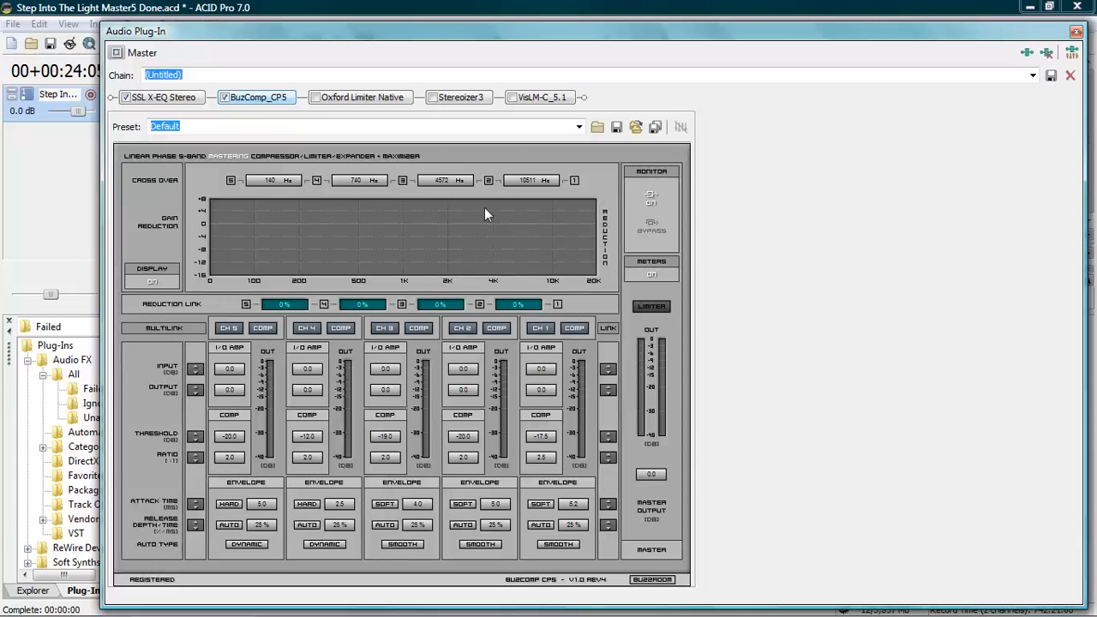
mouse_move(469, 180)
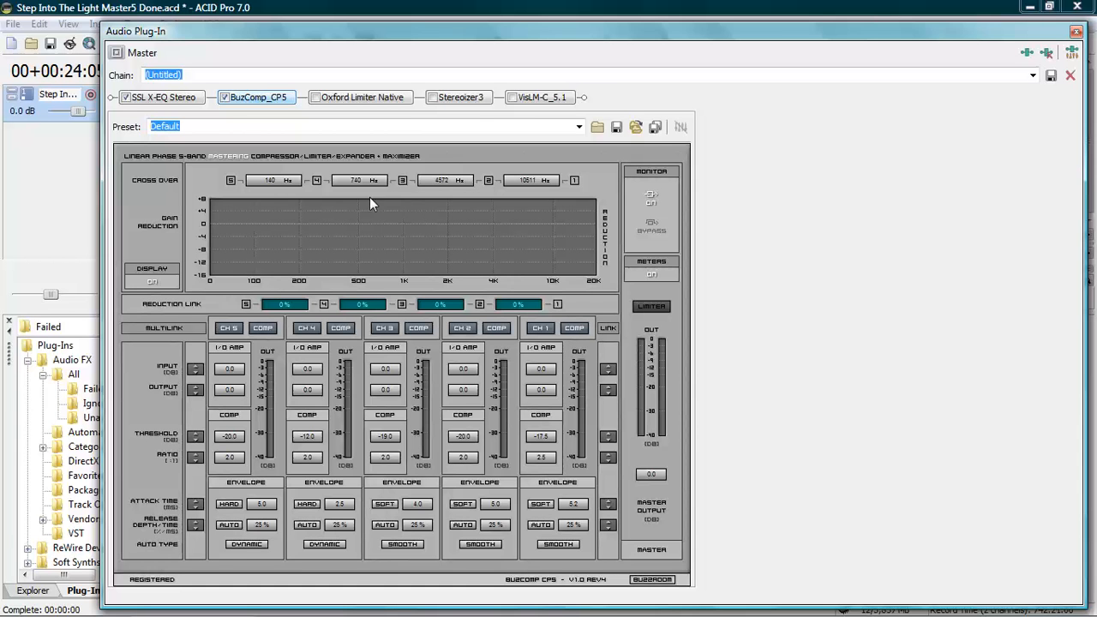
mouse_move(435, 193)
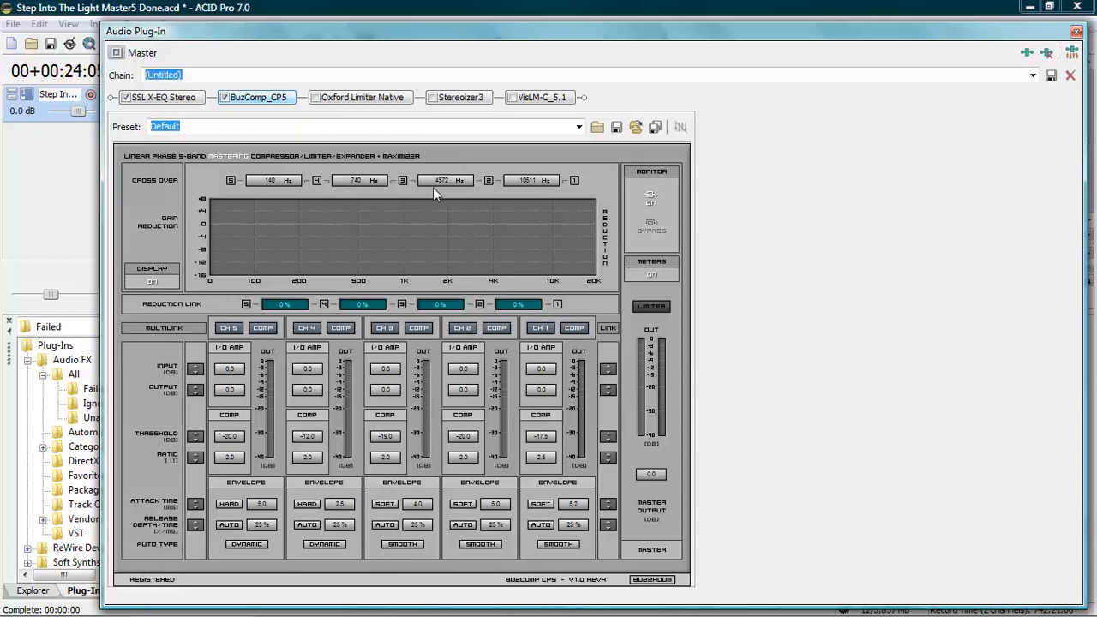
mouse_move(583, 240)
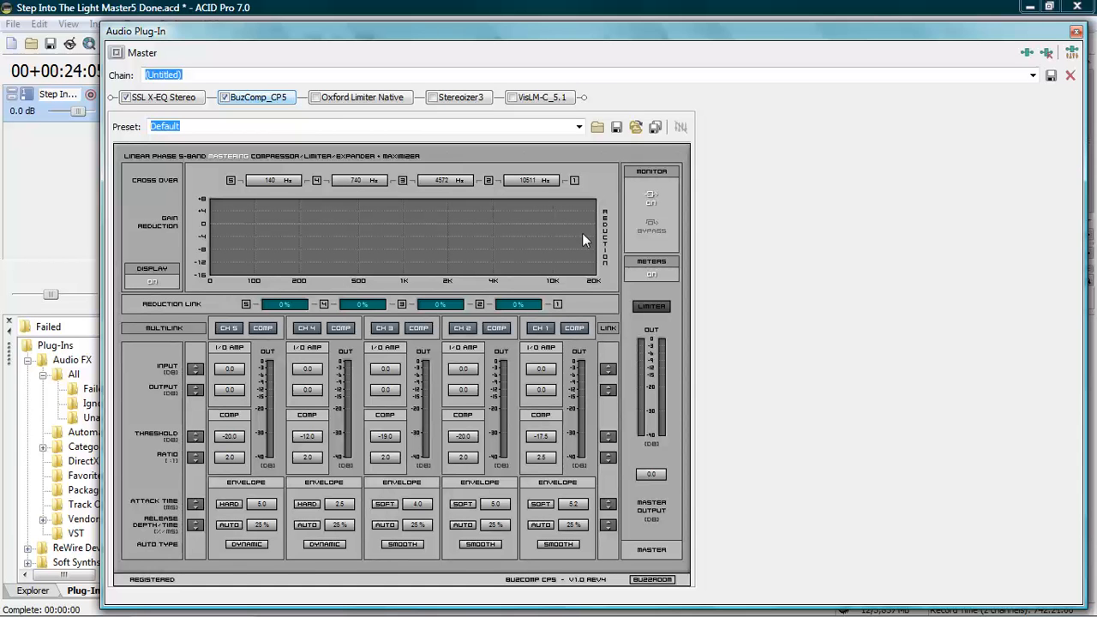
mouse_move(587, 255)
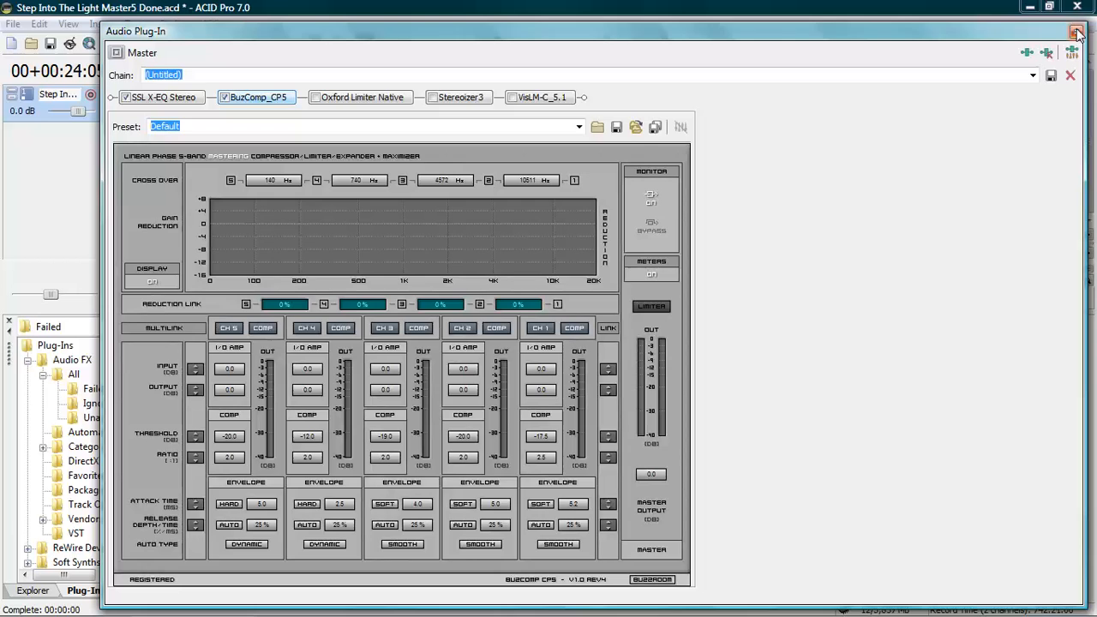
Close the plug-in window, bypass BuzComp CP5 on the master bus, and play the song
left_click(1077, 31)
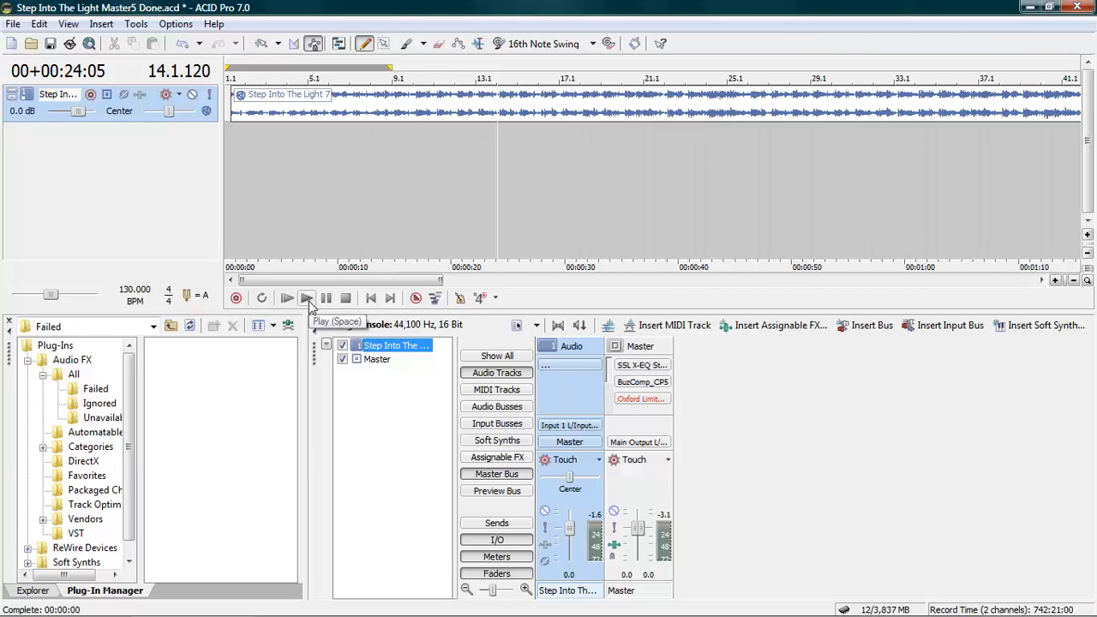
left_click(286, 298)
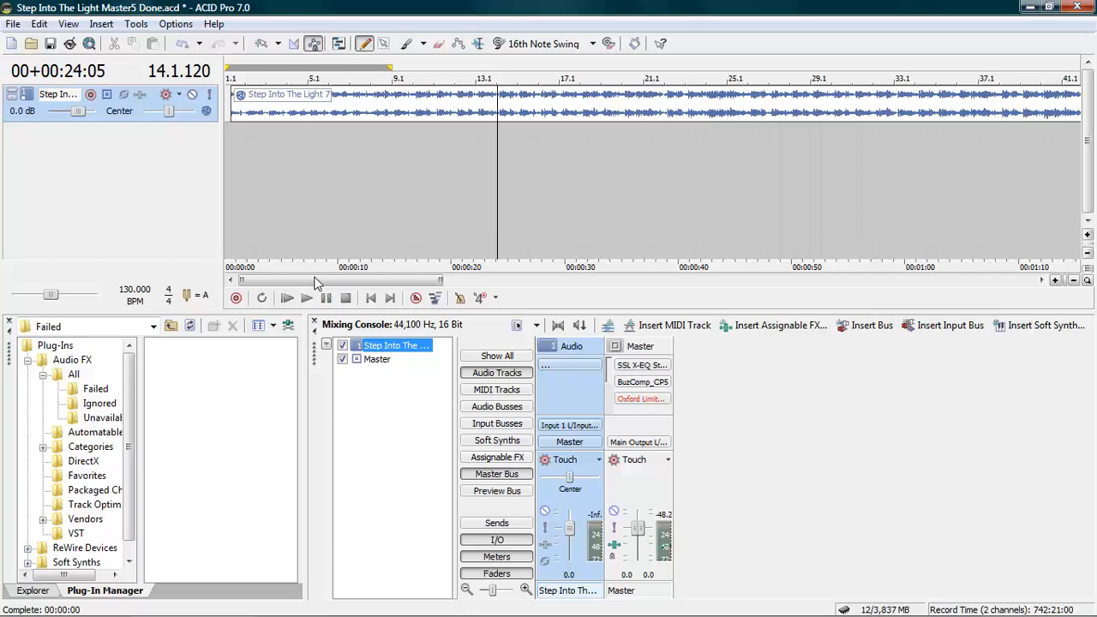
double_click(642, 381)
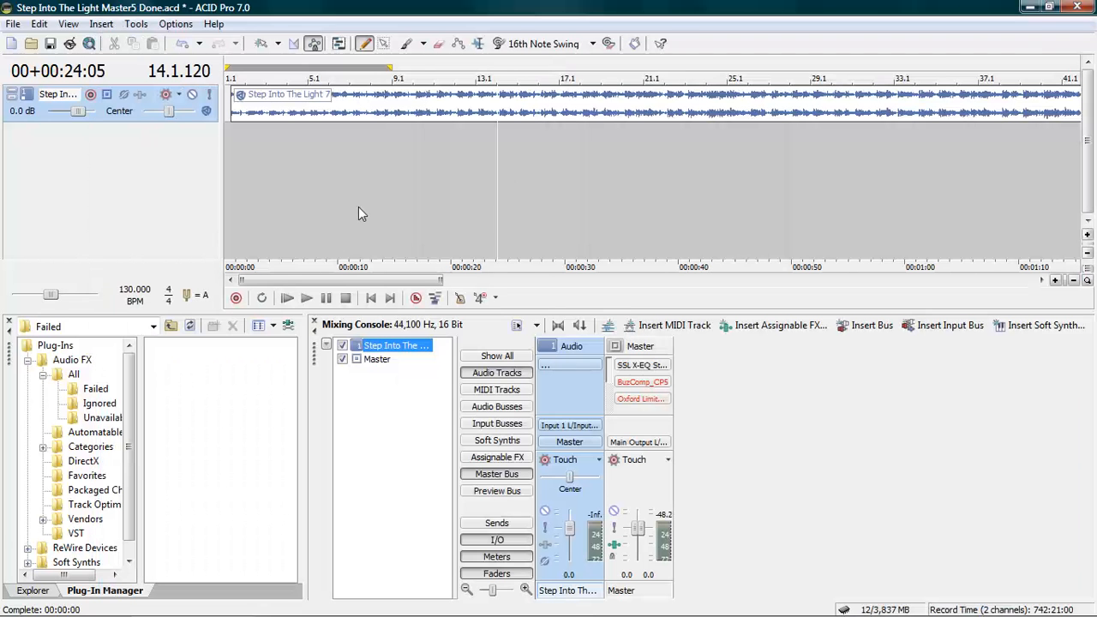
left_click(306, 297)
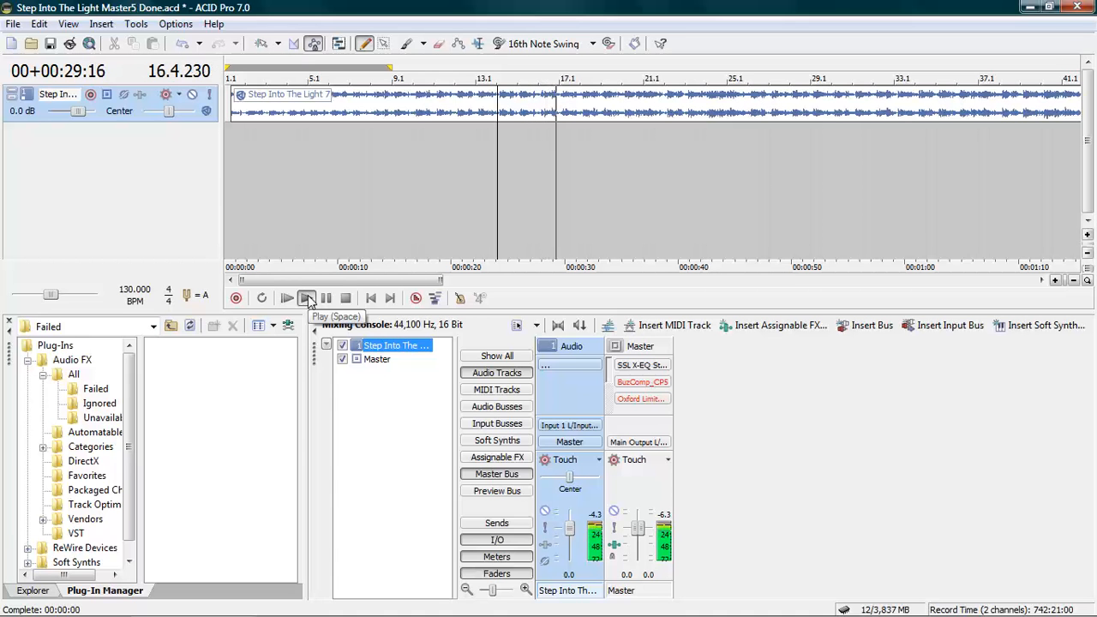
Toggle playback and close the BuzComp CP5 plug-in window
left_click(306, 298)
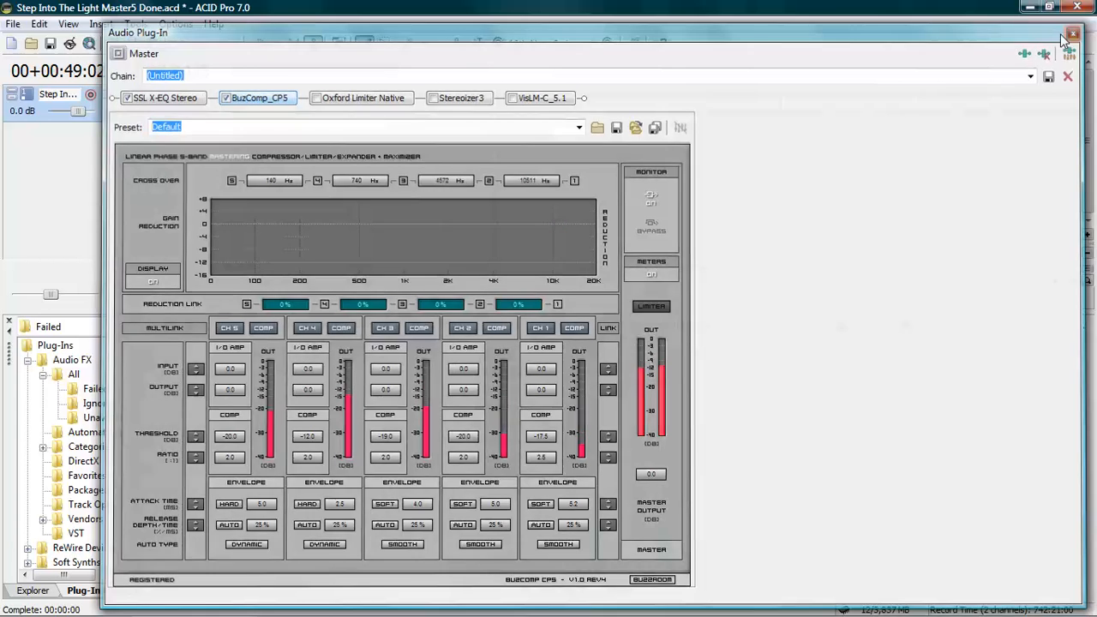
left_click(1072, 33)
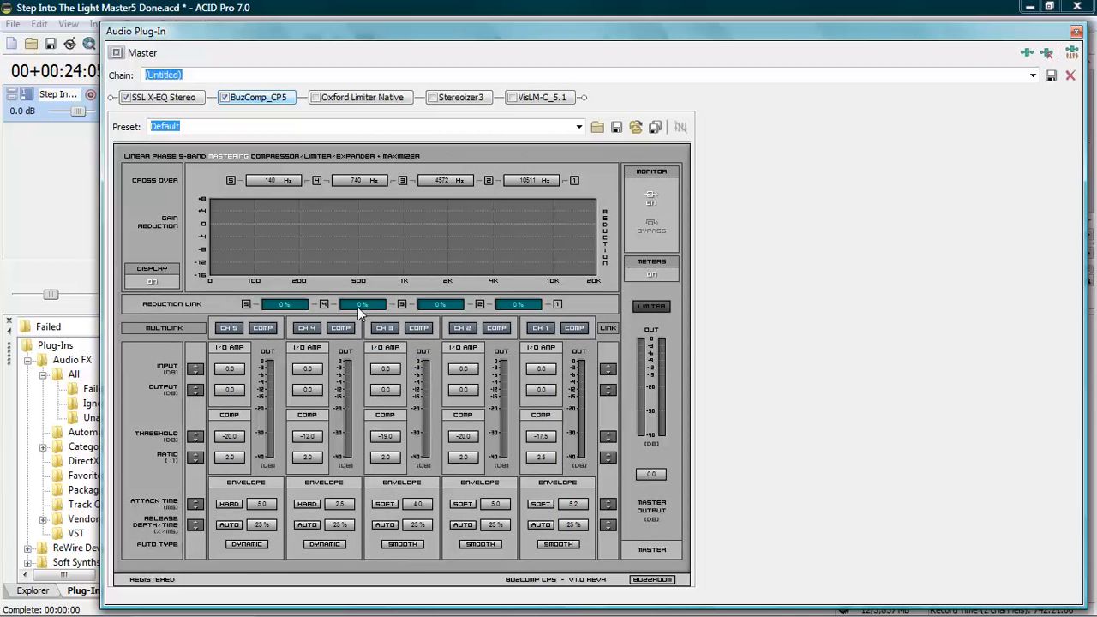
mouse_move(394, 259)
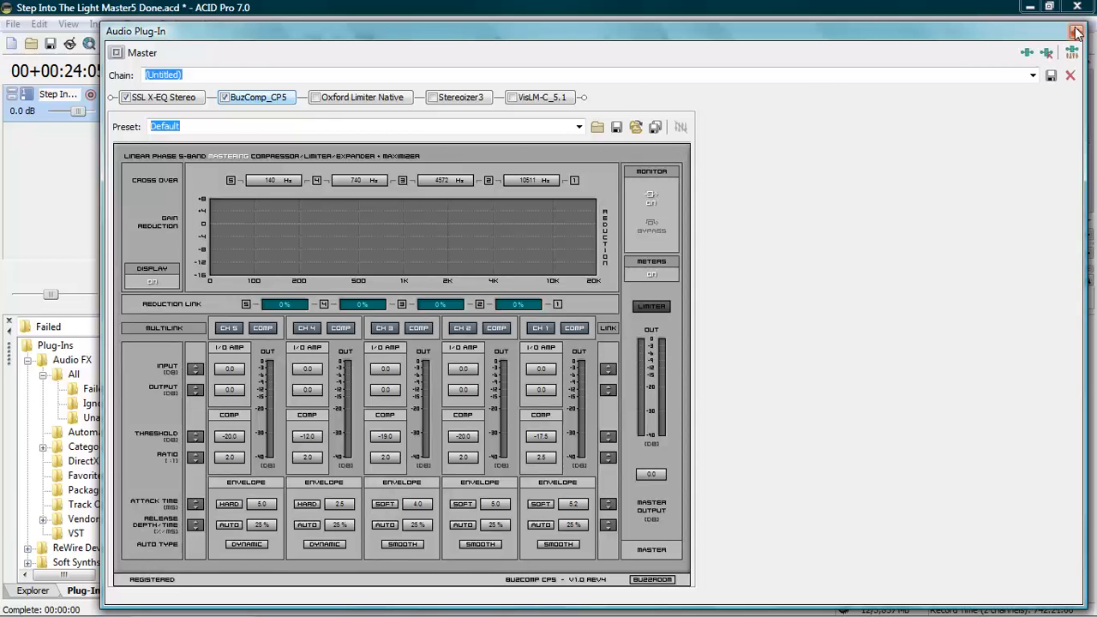
mouse_move(1077, 32)
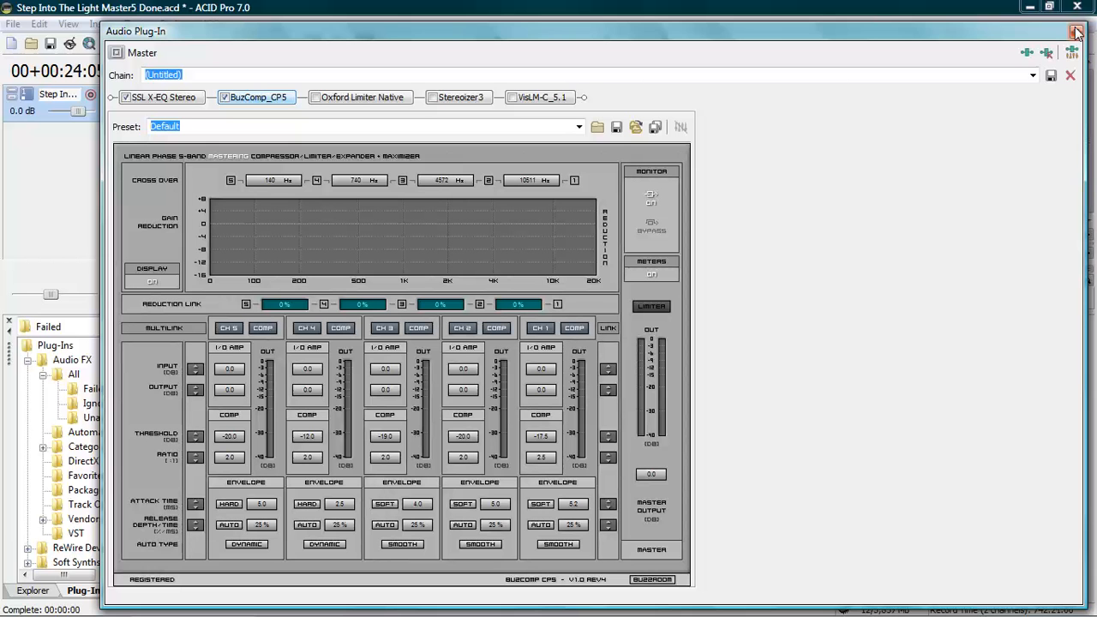
left_click(1078, 31)
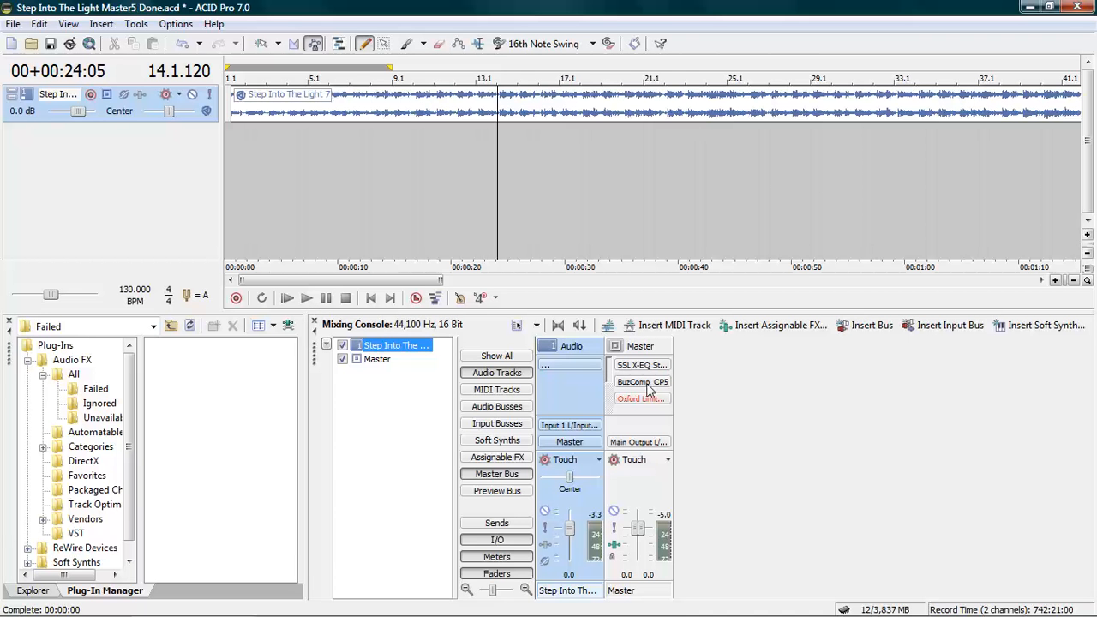
double_click(642, 382)
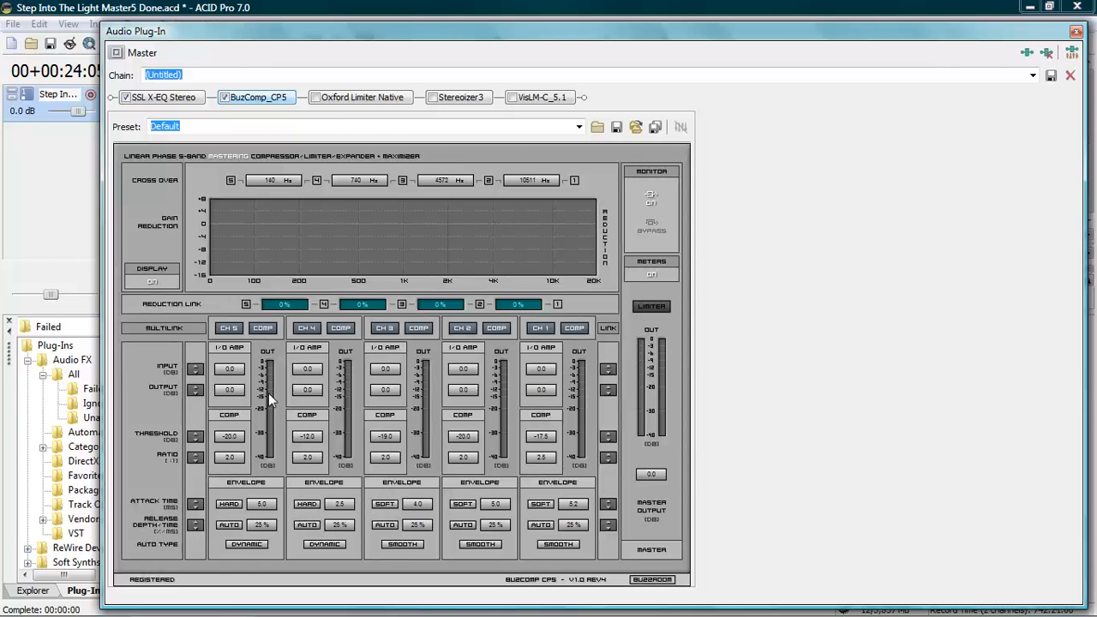
mouse_move(274, 411)
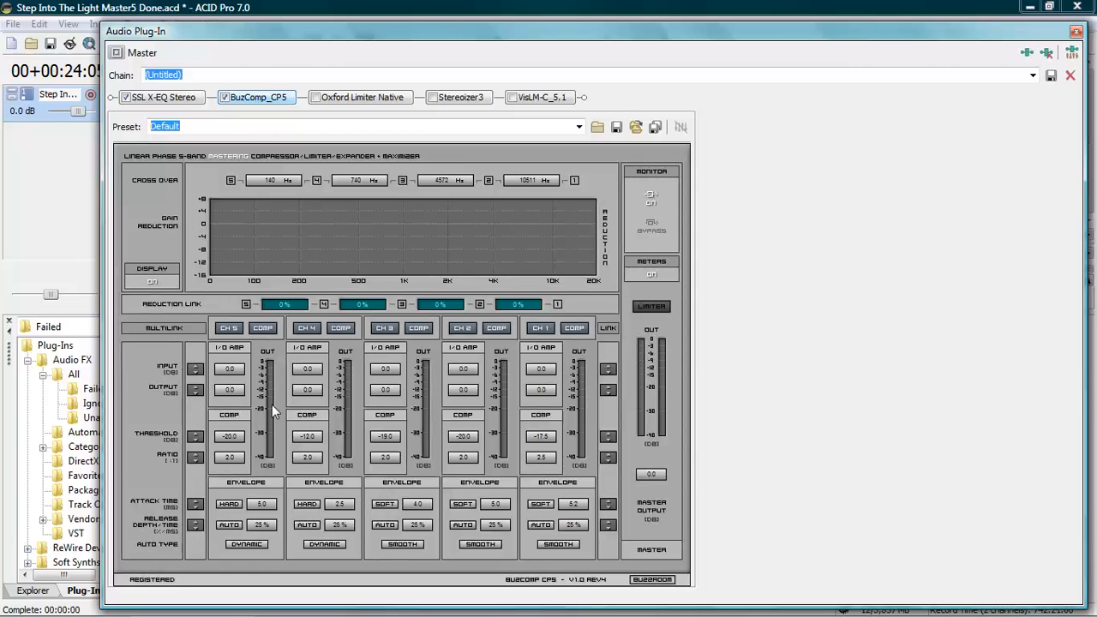
mouse_move(433, 430)
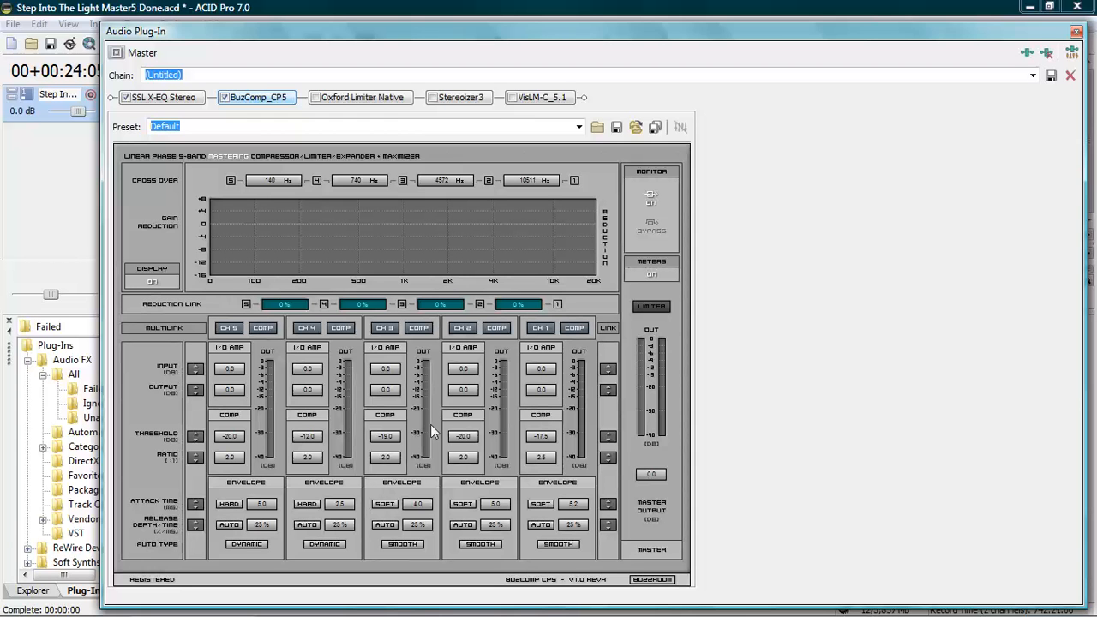
mouse_move(450, 397)
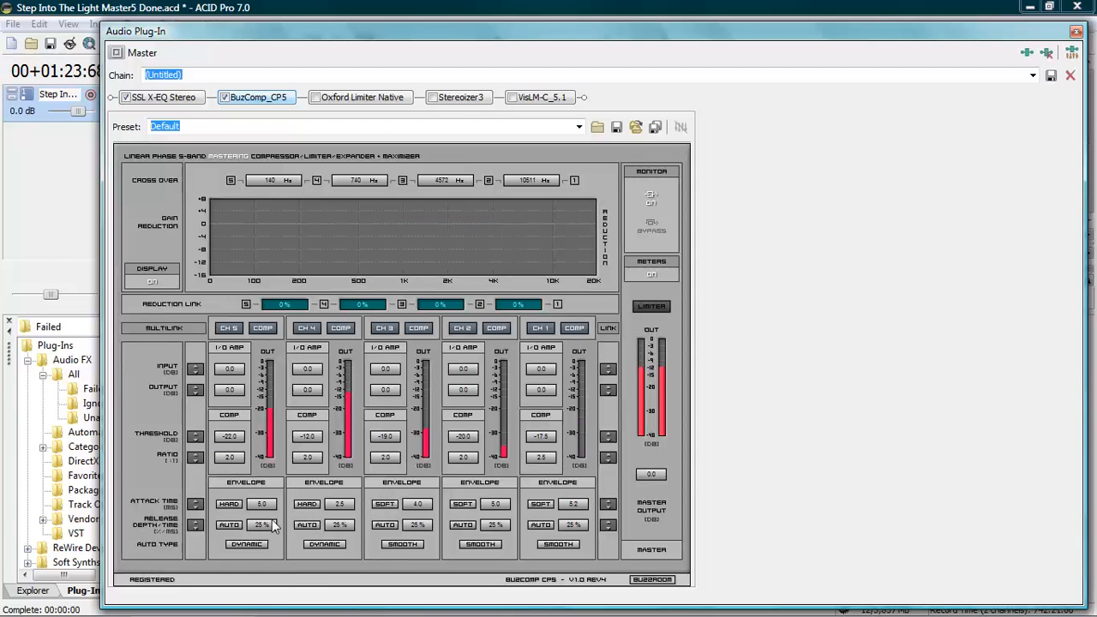
mouse_move(274, 548)
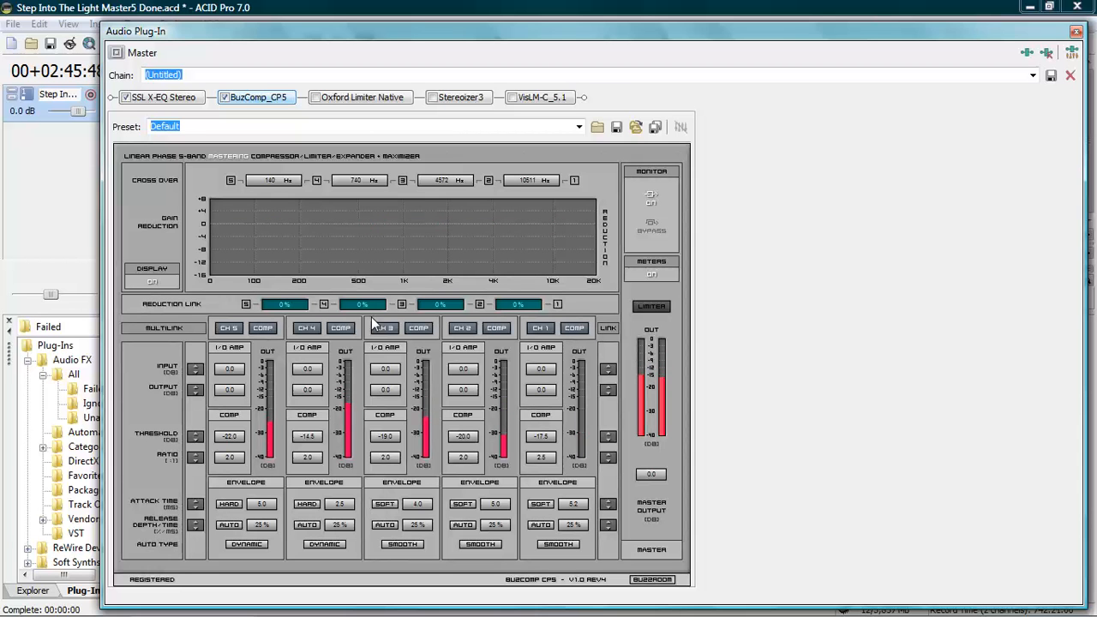
mouse_move(561, 403)
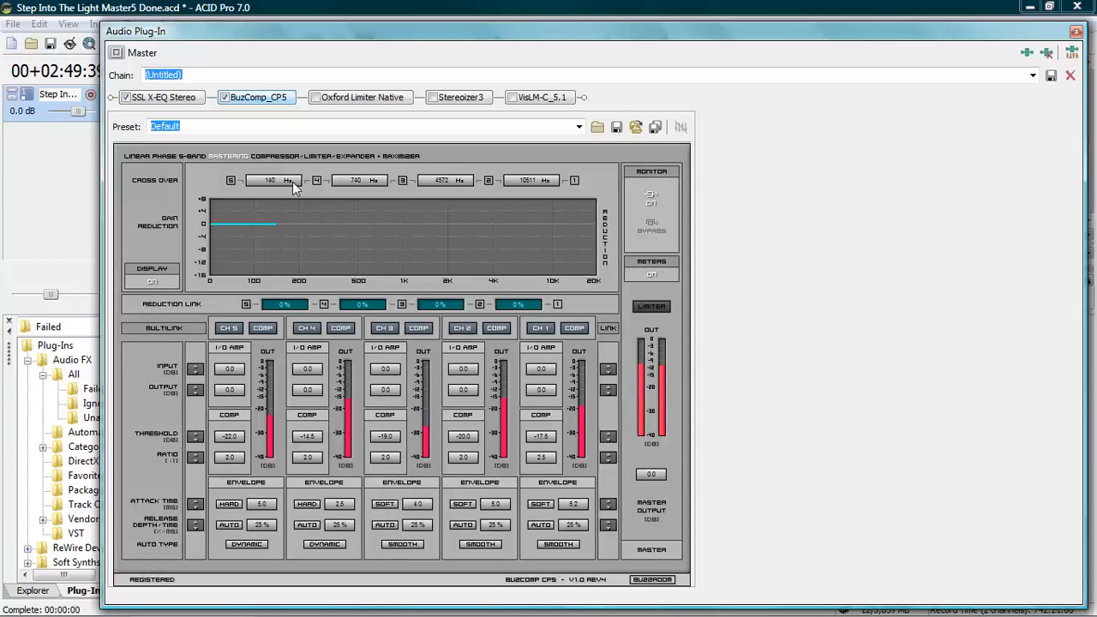
mouse_move(955, 221)
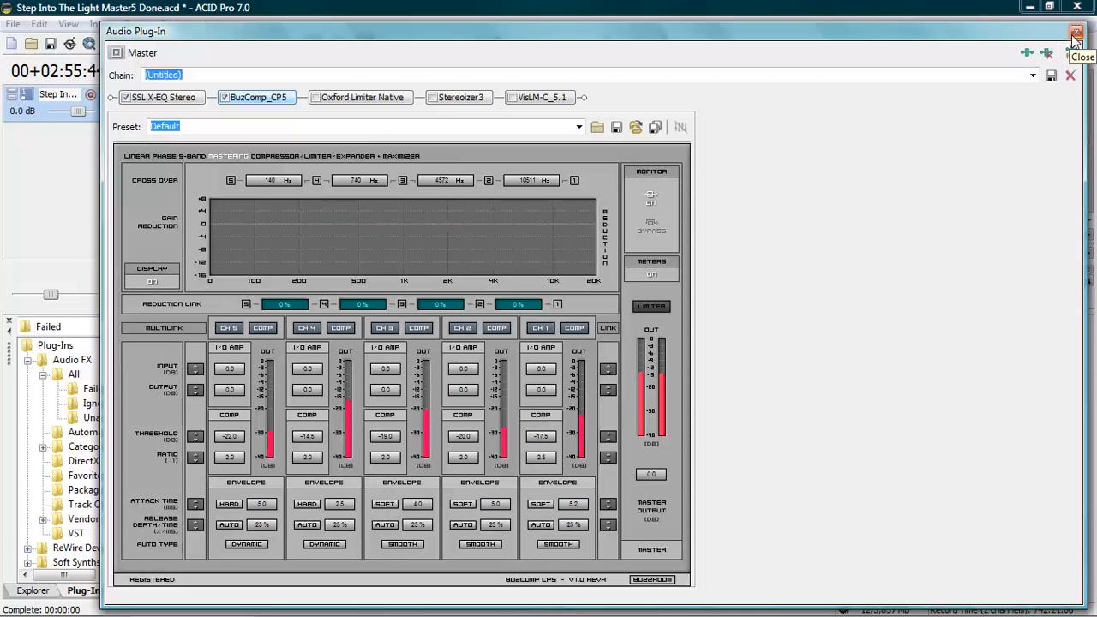
Close the BuzComp window with band 4 at -14.5 dB and stop playback
left_click(1076, 34)
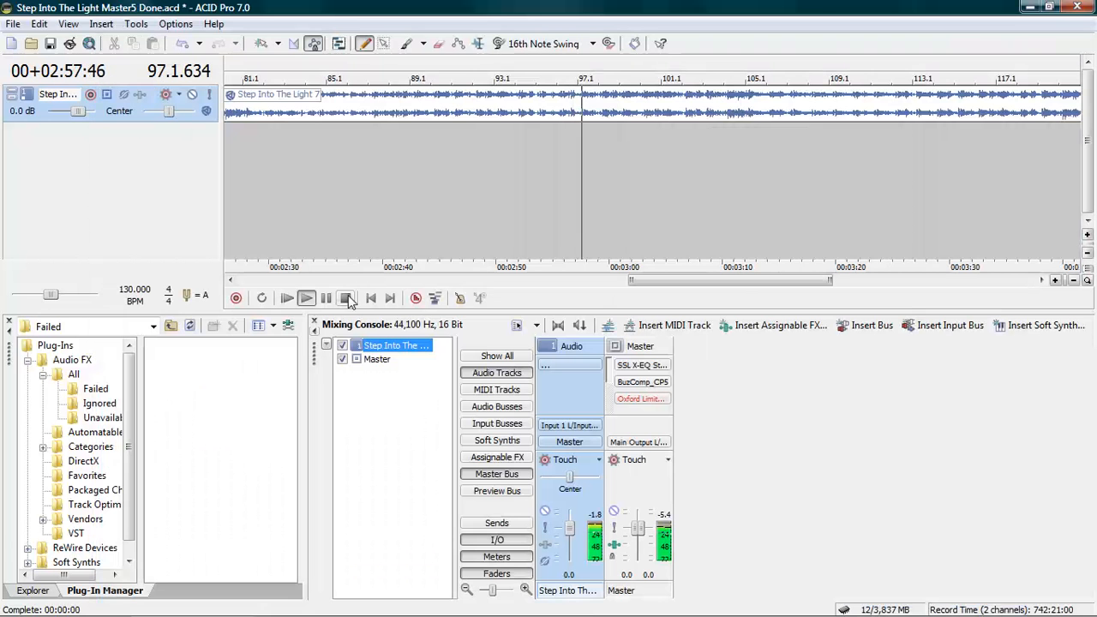
left_click(345, 298)
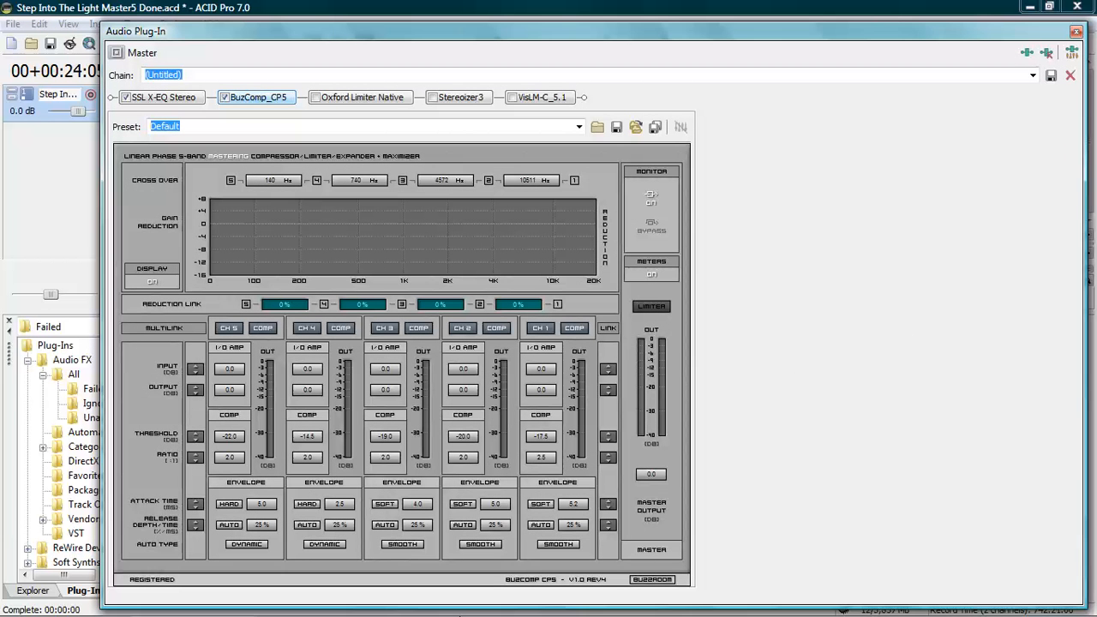
mouse_move(297, 413)
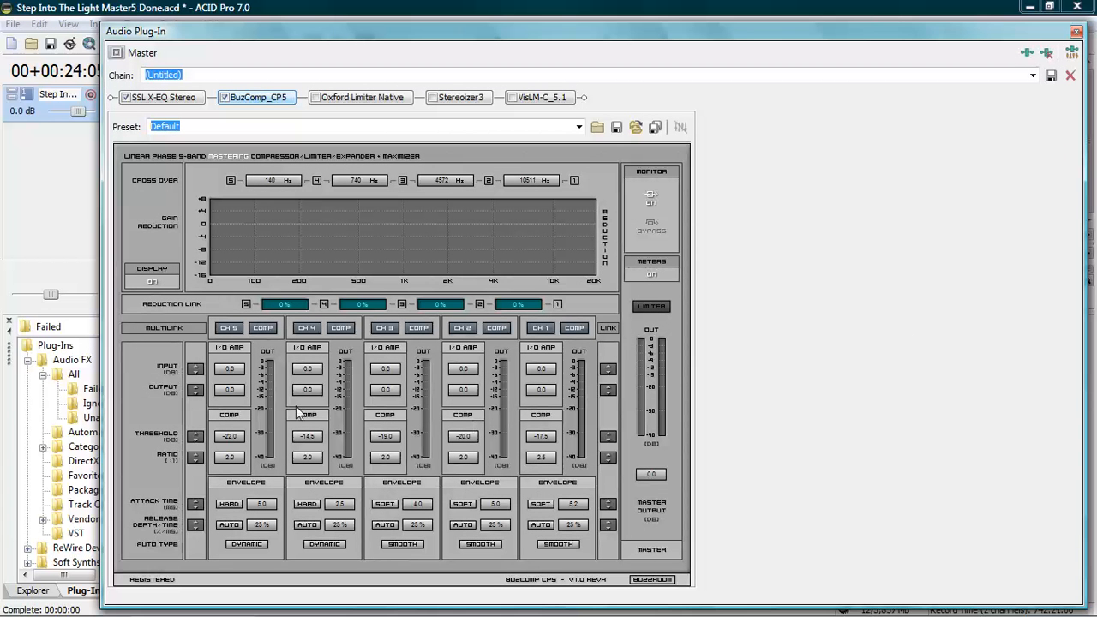
mouse_move(486, 377)
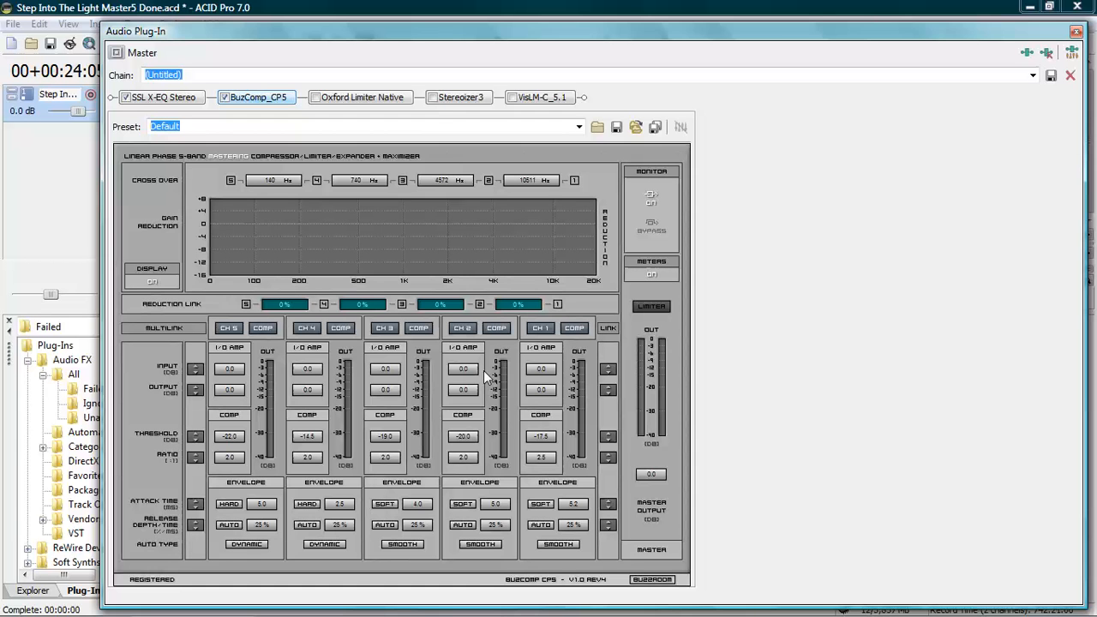
mouse_move(248, 495)
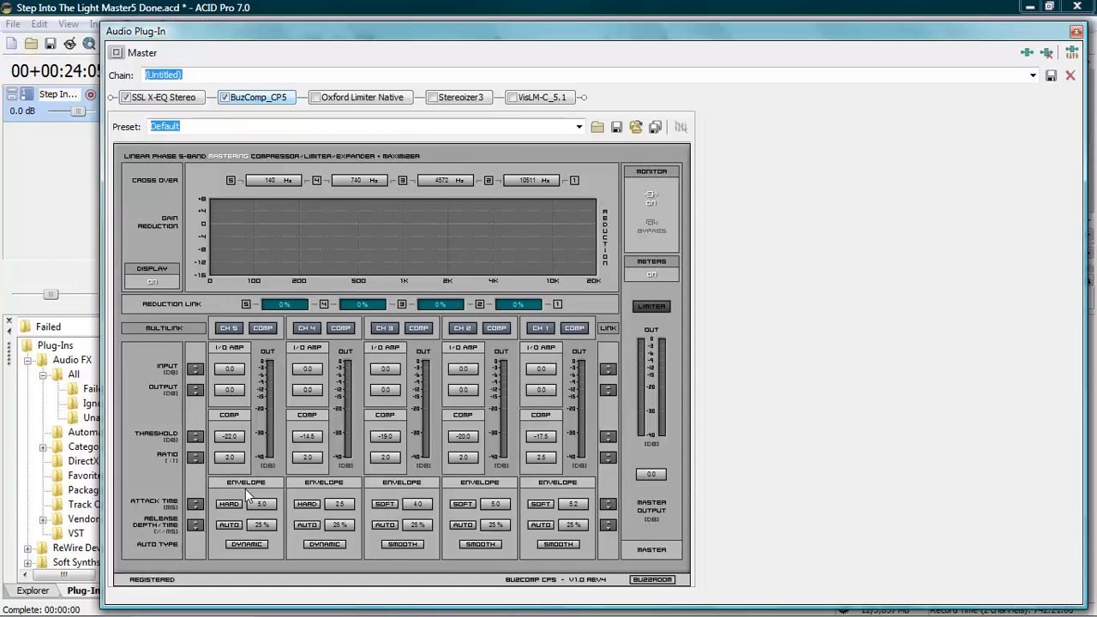
mouse_move(287, 471)
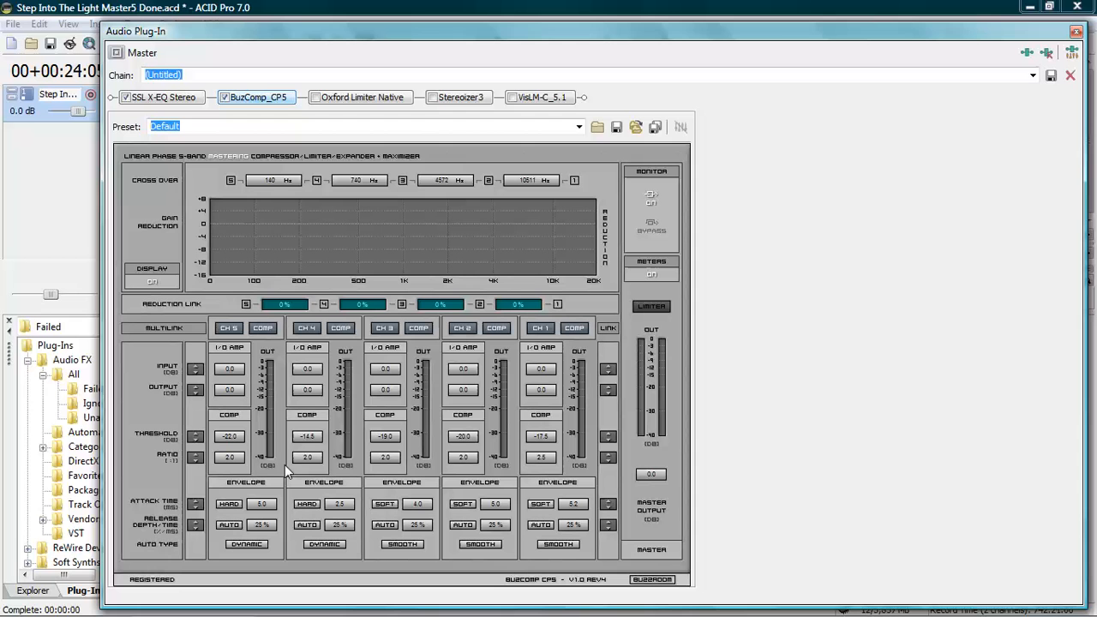
mouse_move(343, 411)
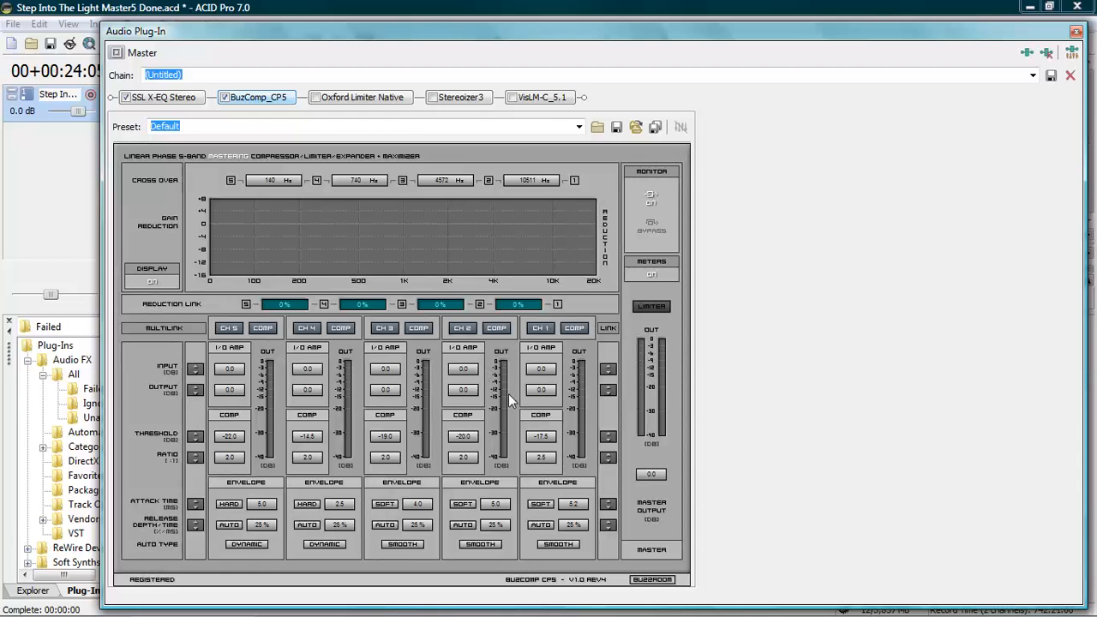
mouse_move(476, 420)
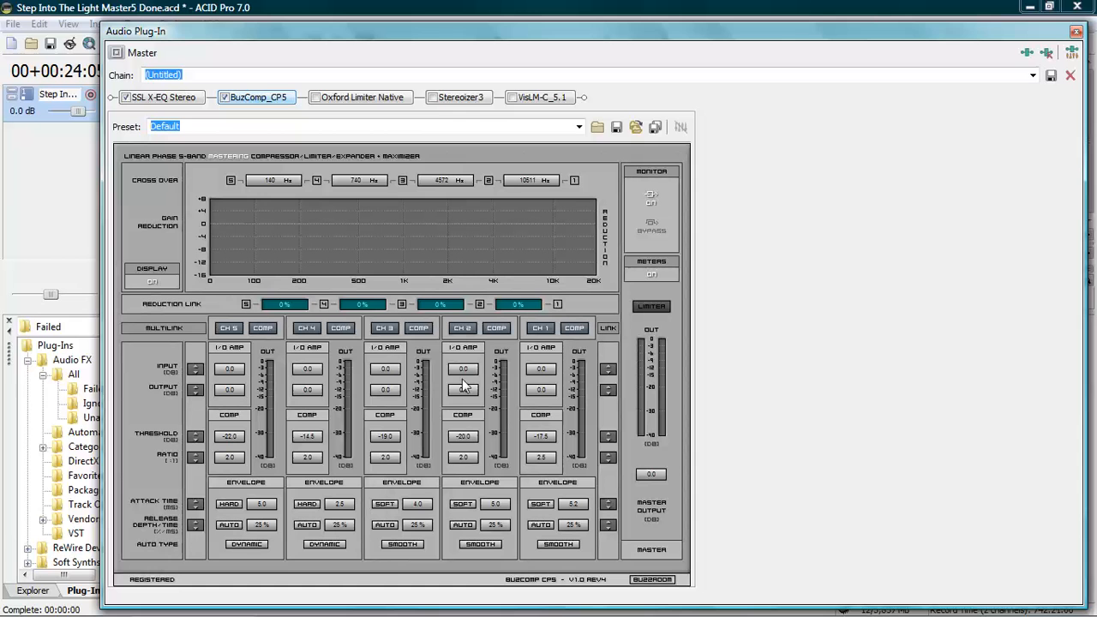
mouse_move(484, 433)
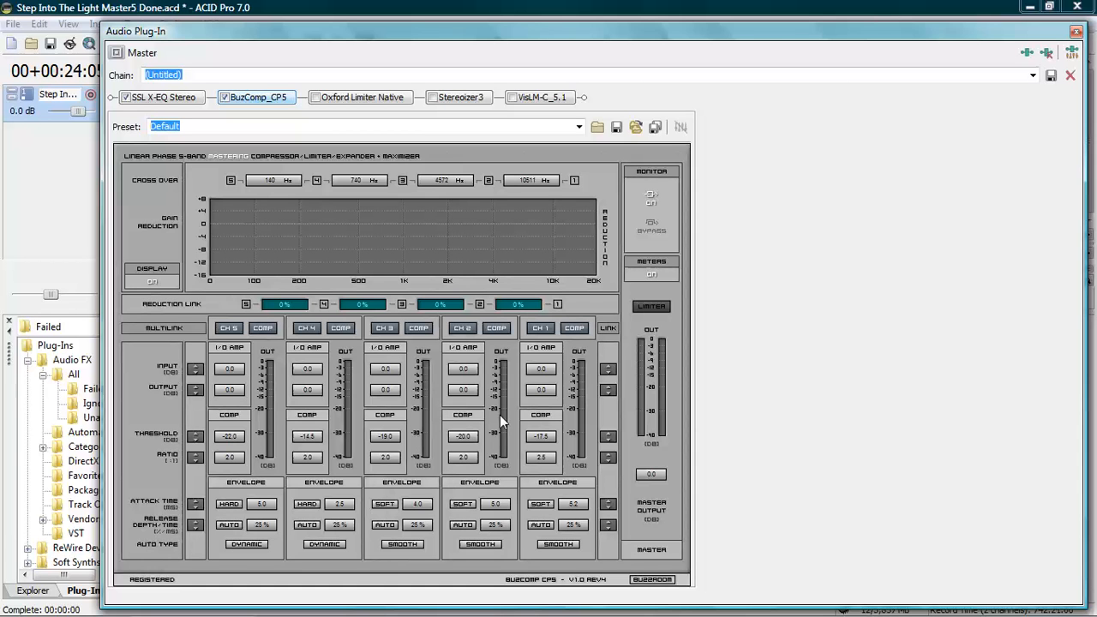
mouse_move(545, 424)
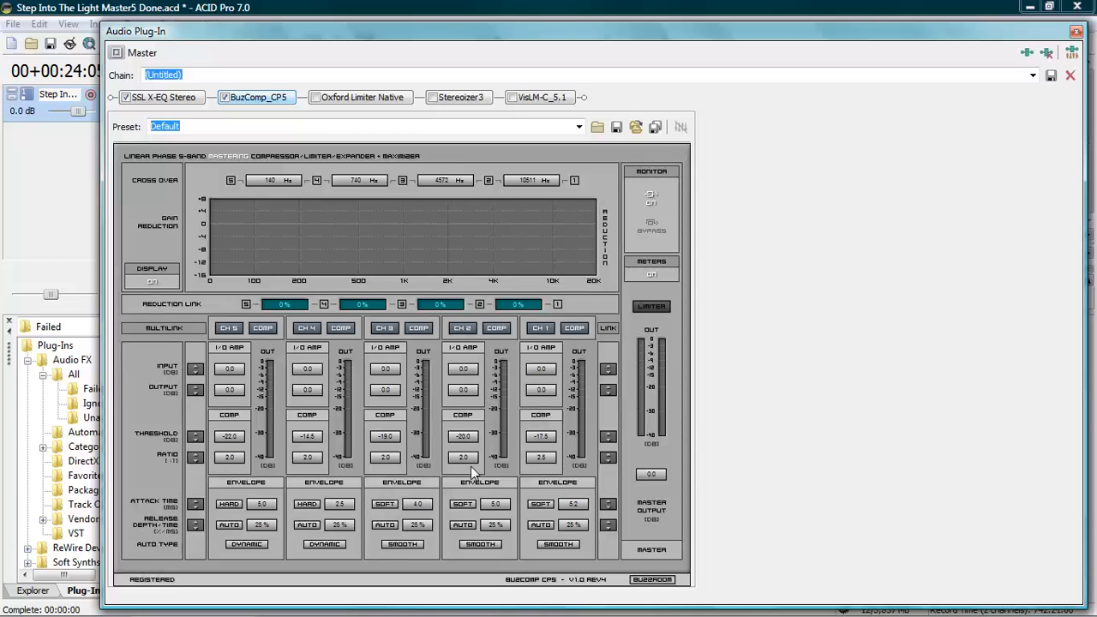
mouse_move(621, 397)
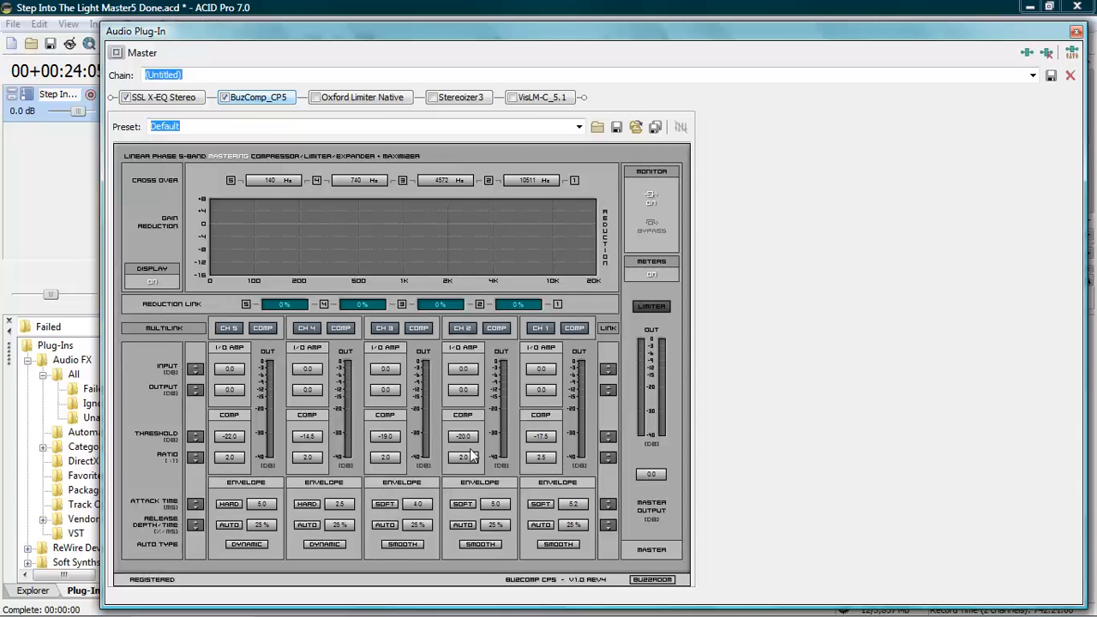
mouse_move(489, 450)
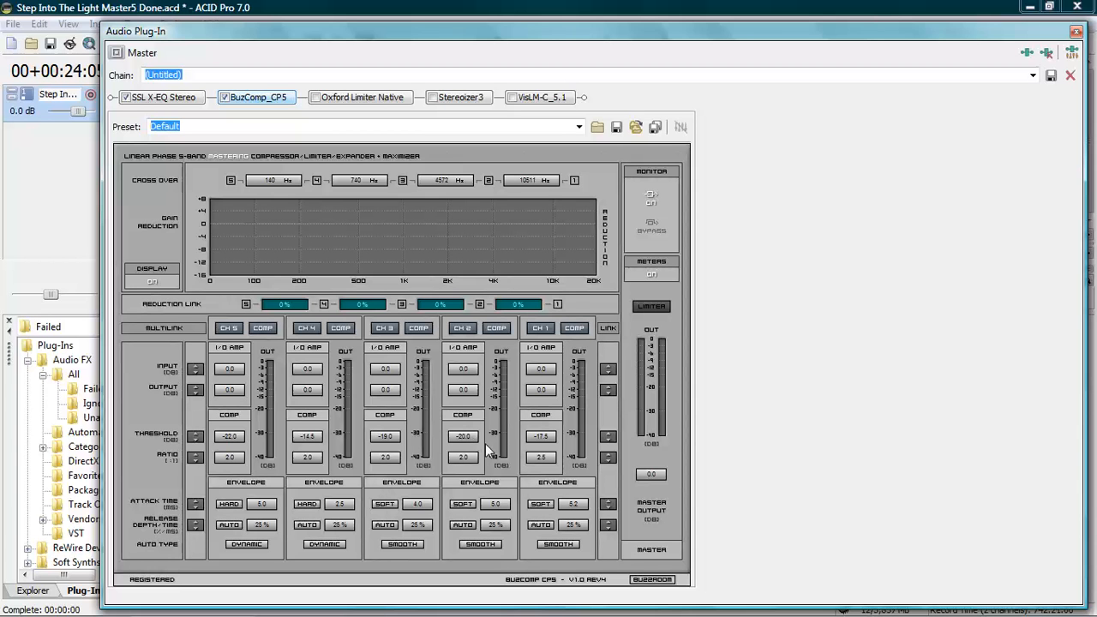
mouse_move(515, 450)
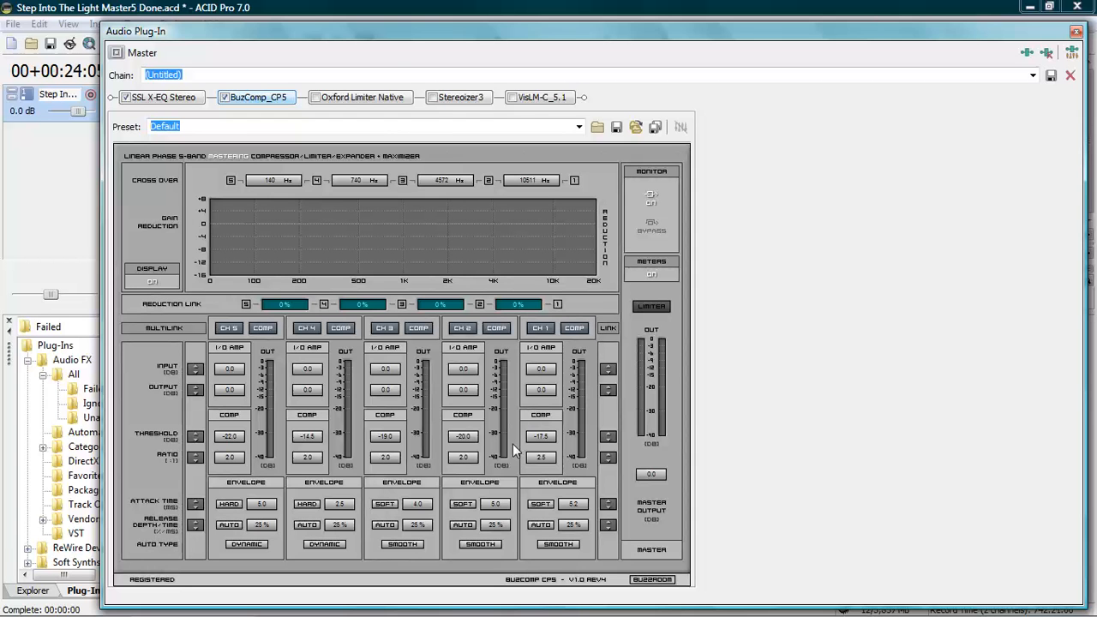
mouse_move(458, 492)
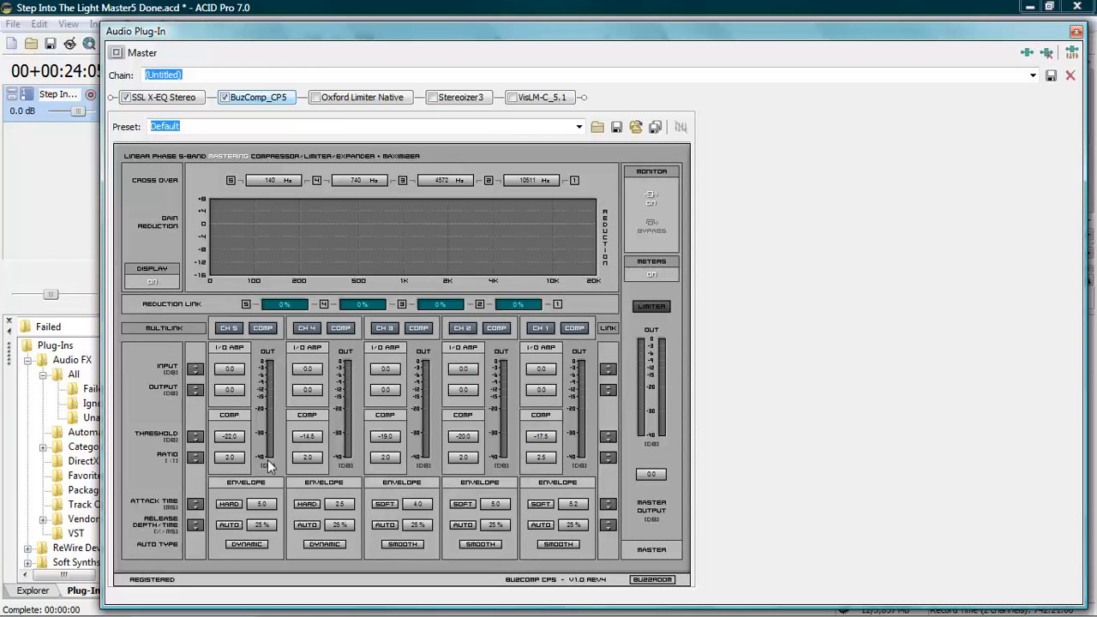
mouse_move(238, 457)
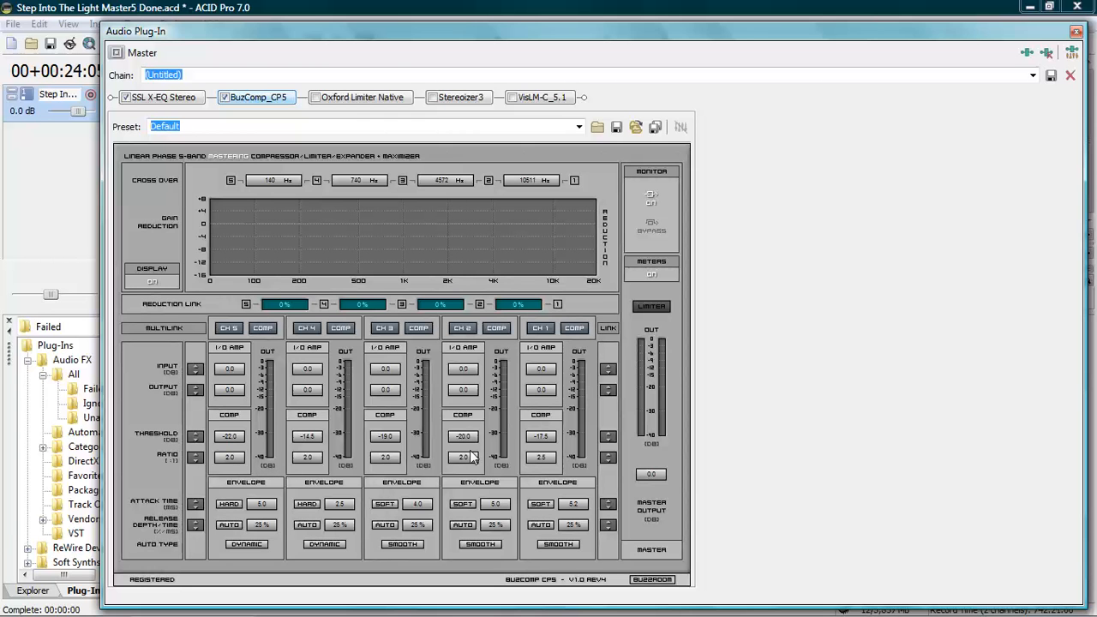
mouse_move(514, 478)
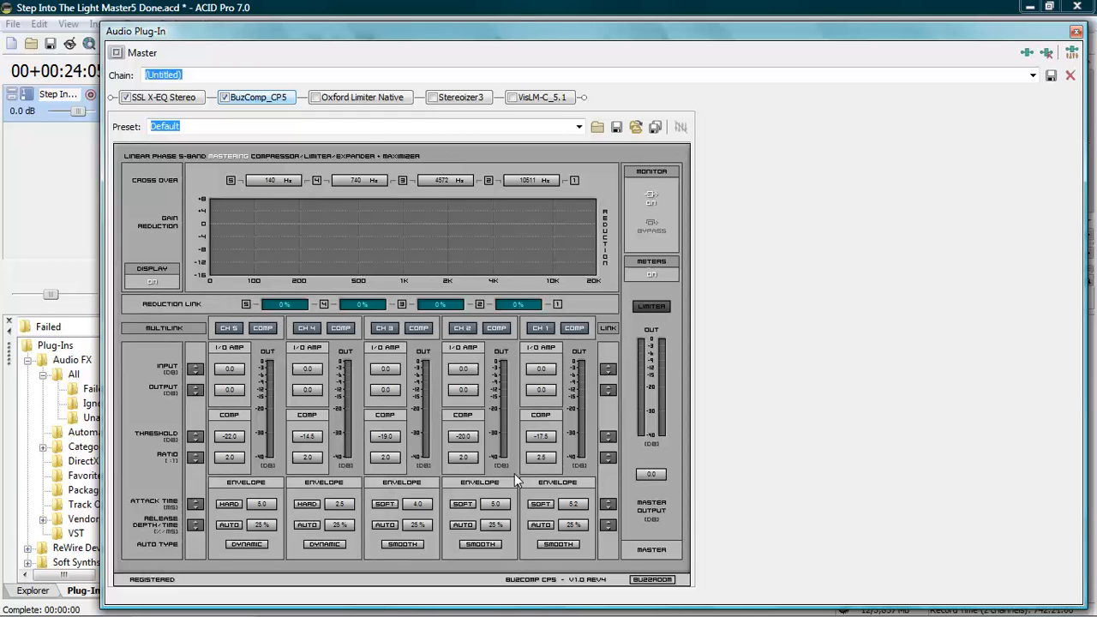
mouse_move(561, 471)
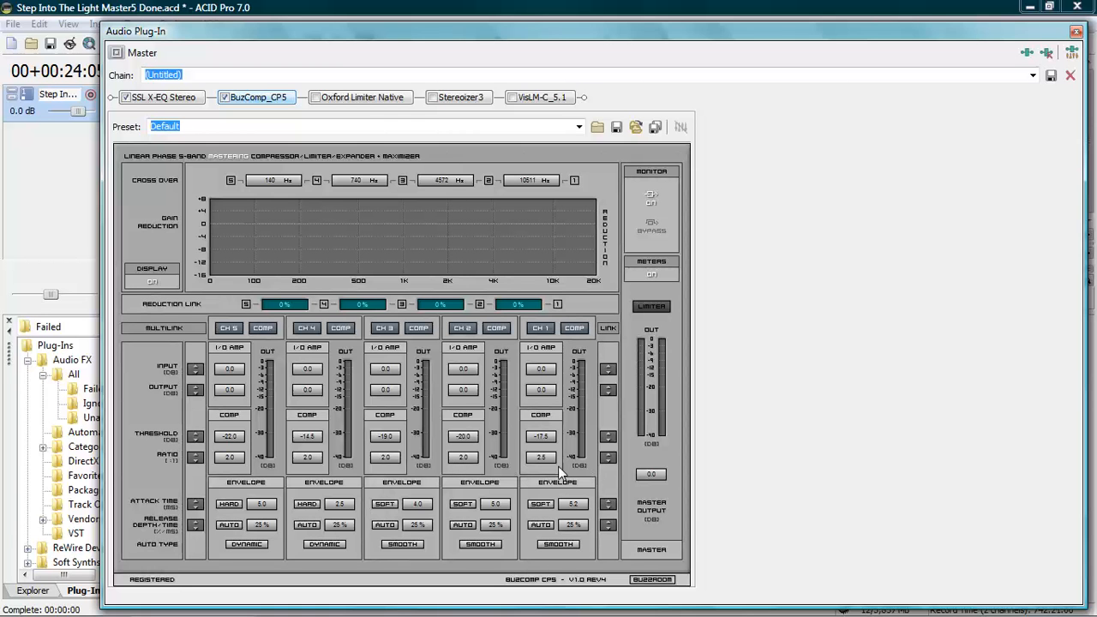
mouse_move(511, 467)
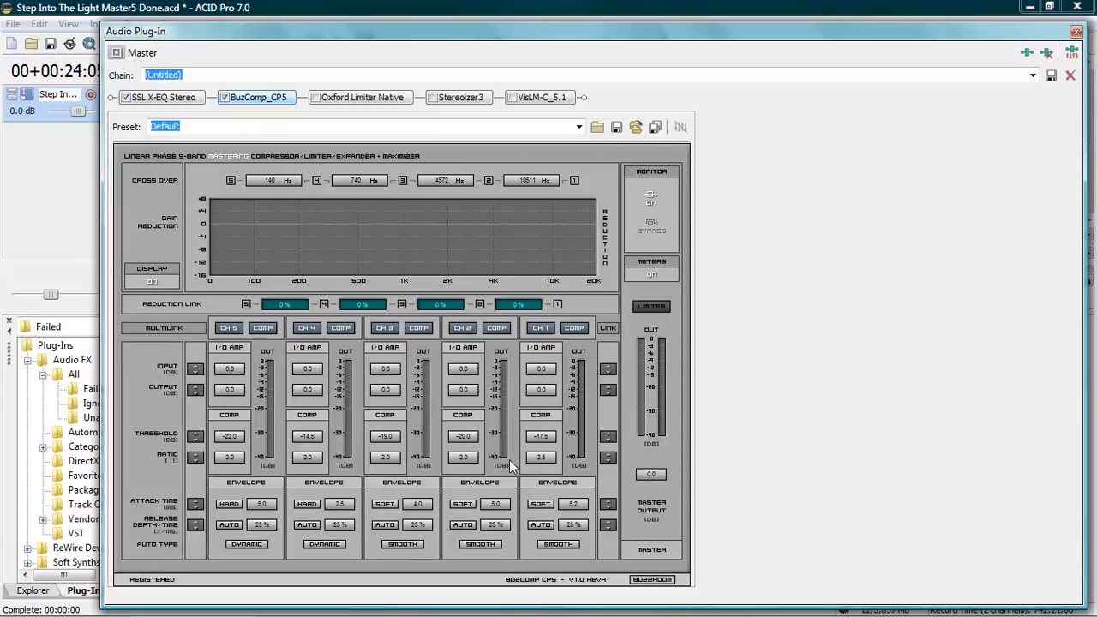
mouse_move(230, 467)
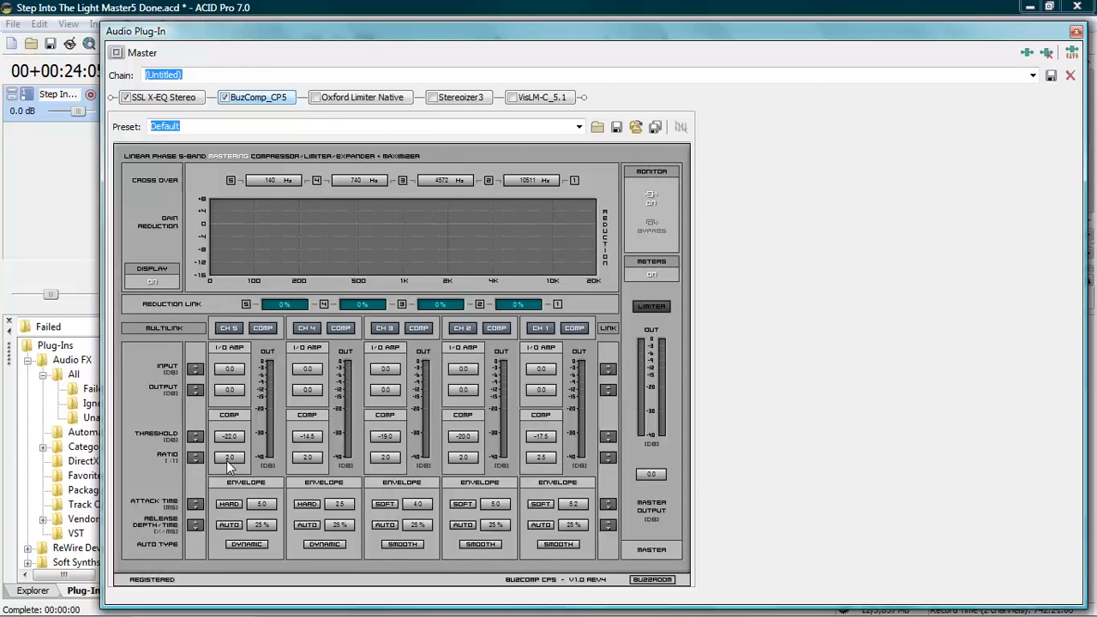
mouse_move(274, 474)
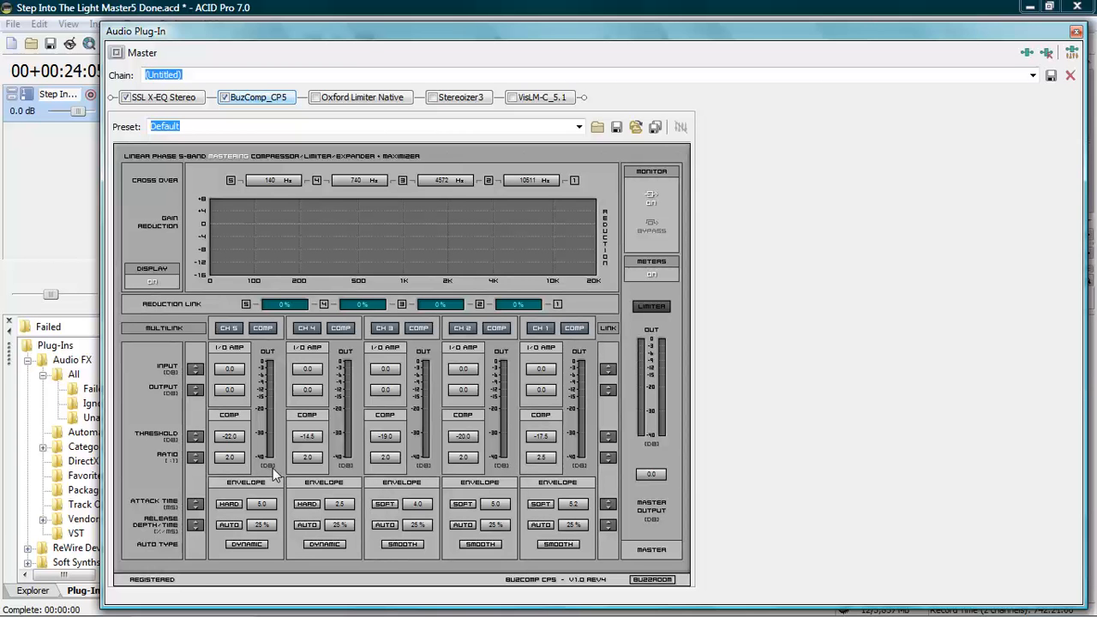
mouse_move(267, 451)
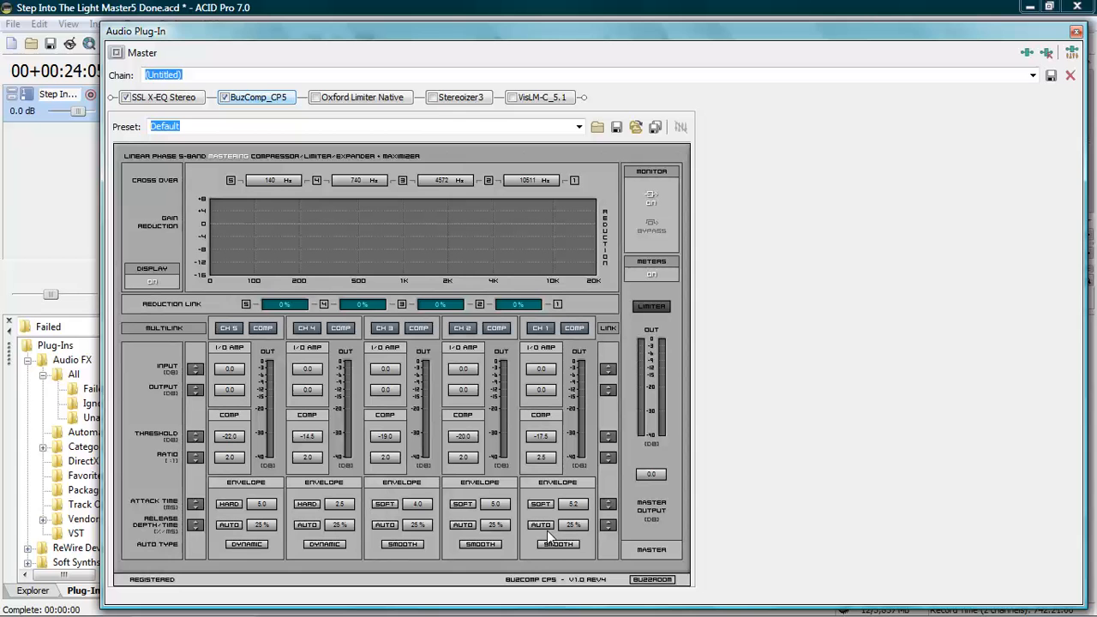
mouse_move(943, 597)
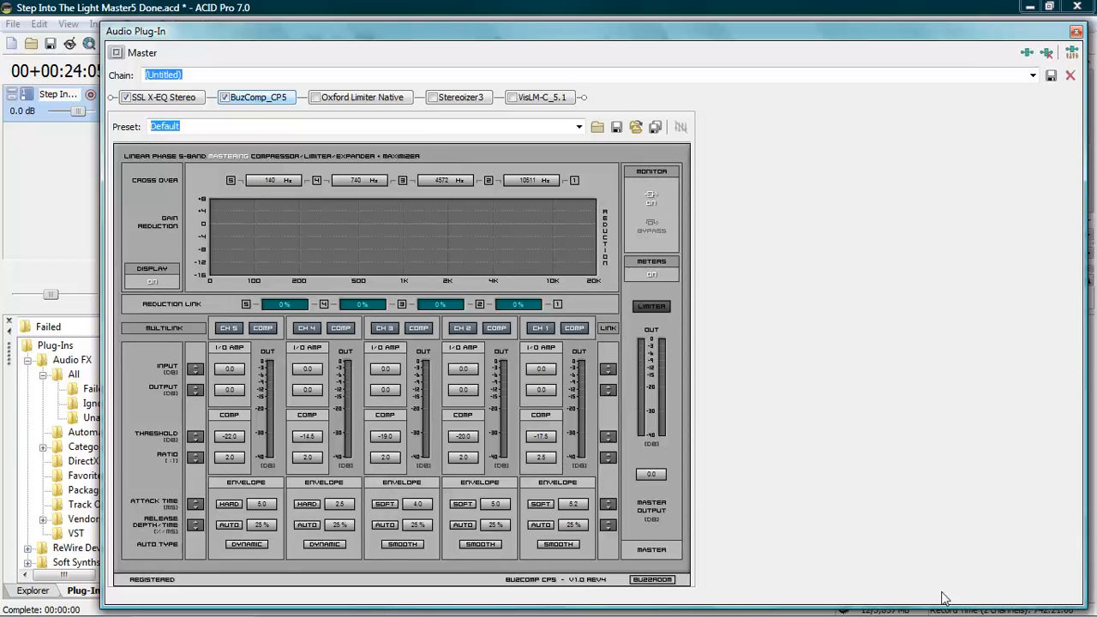
mouse_move(652, 306)
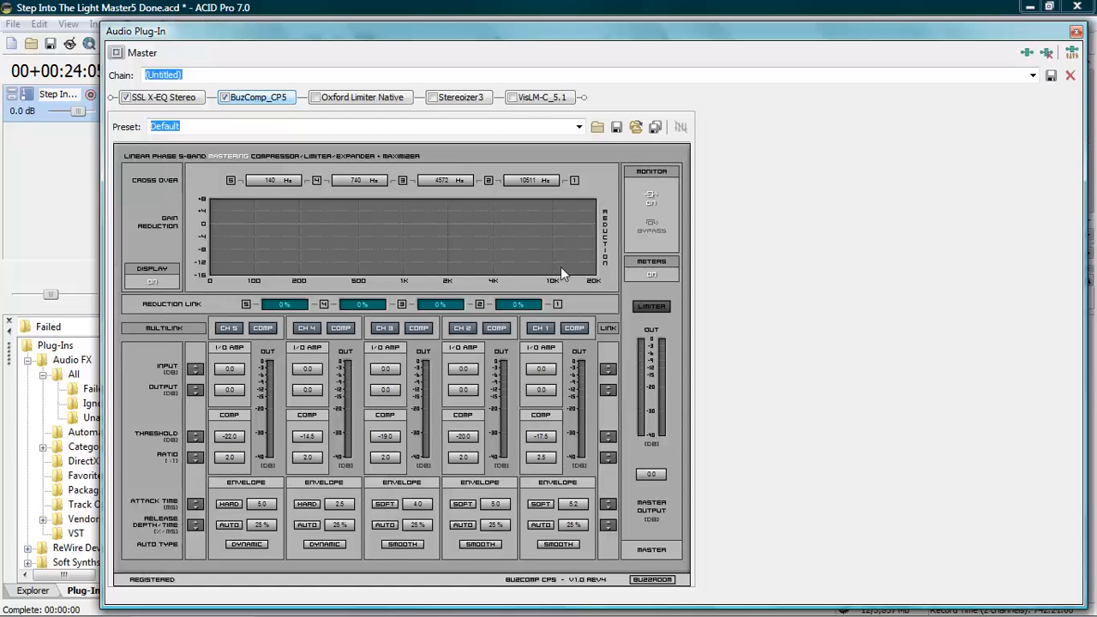
mouse_move(752, 312)
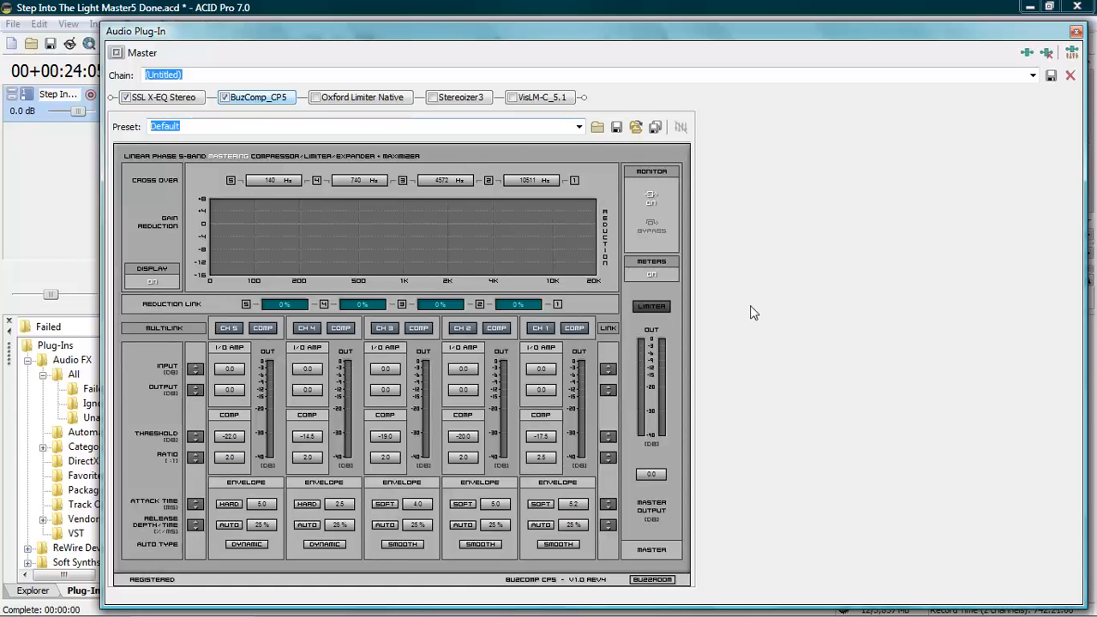
mouse_move(674, 446)
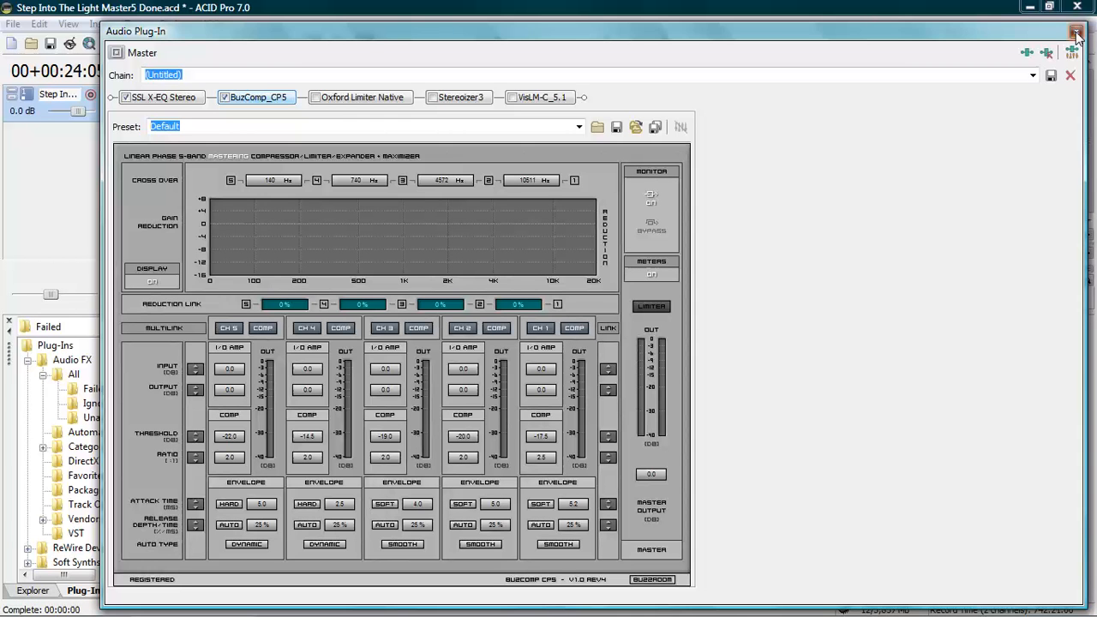
mouse_move(1001, 41)
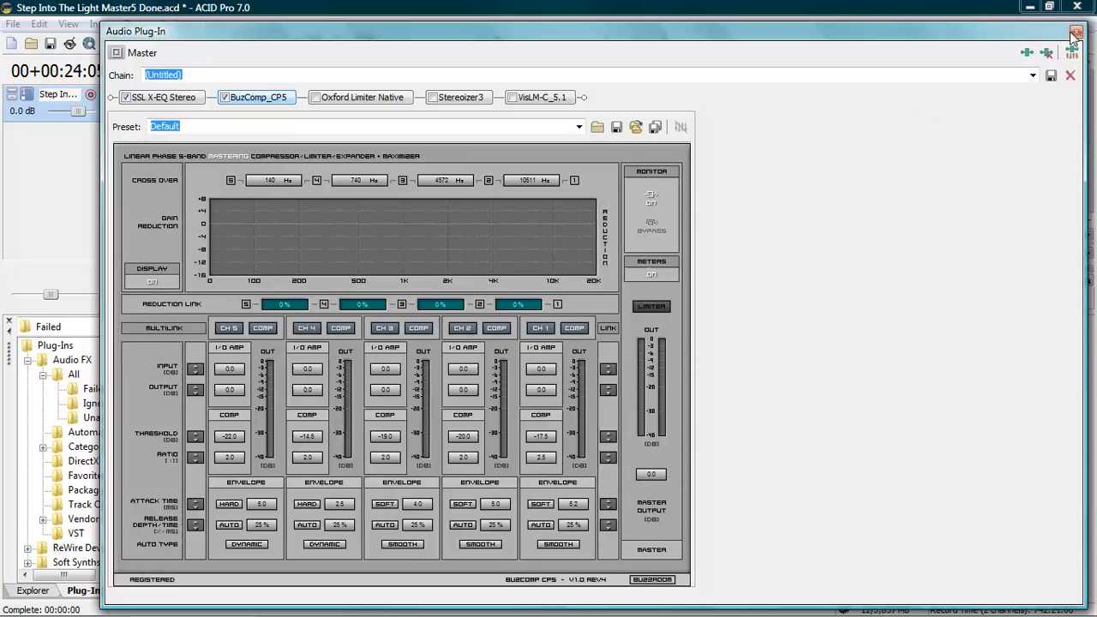
Close the BuzComp CP5 window, returning to the timeline and mixing console
left_click(1077, 32)
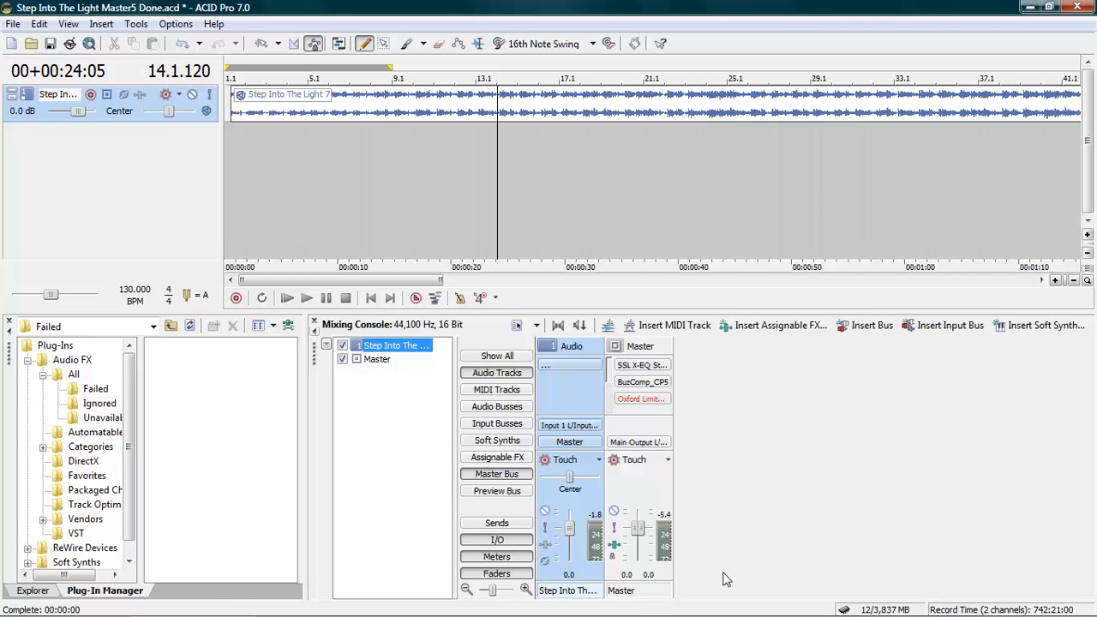